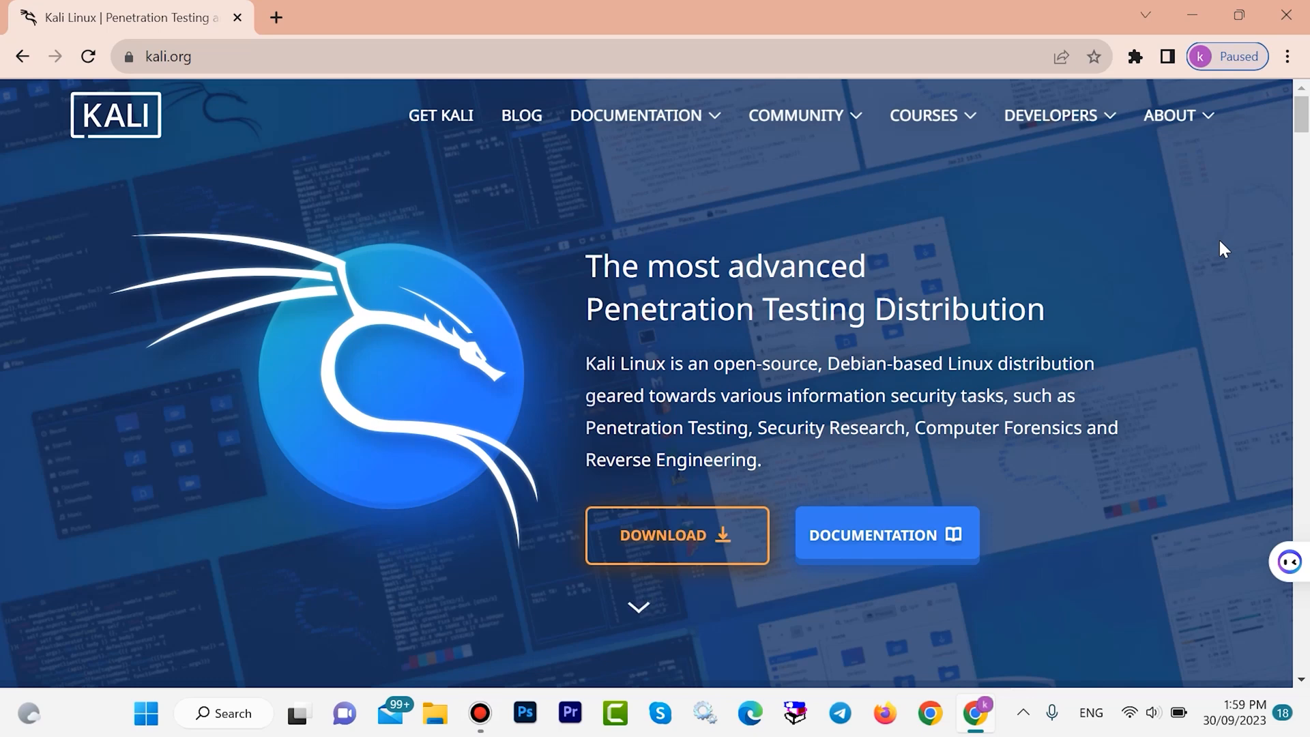
mouse_move(591, 344)
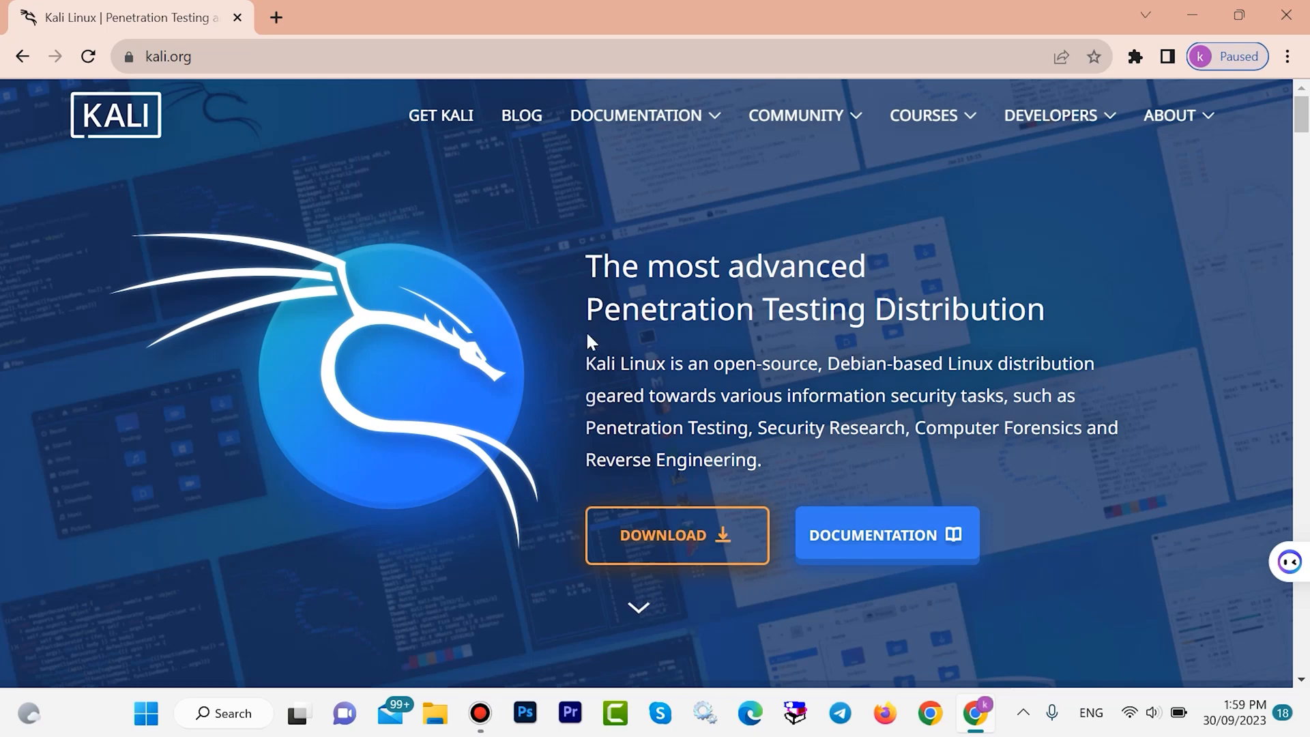
mouse_move(558, 351)
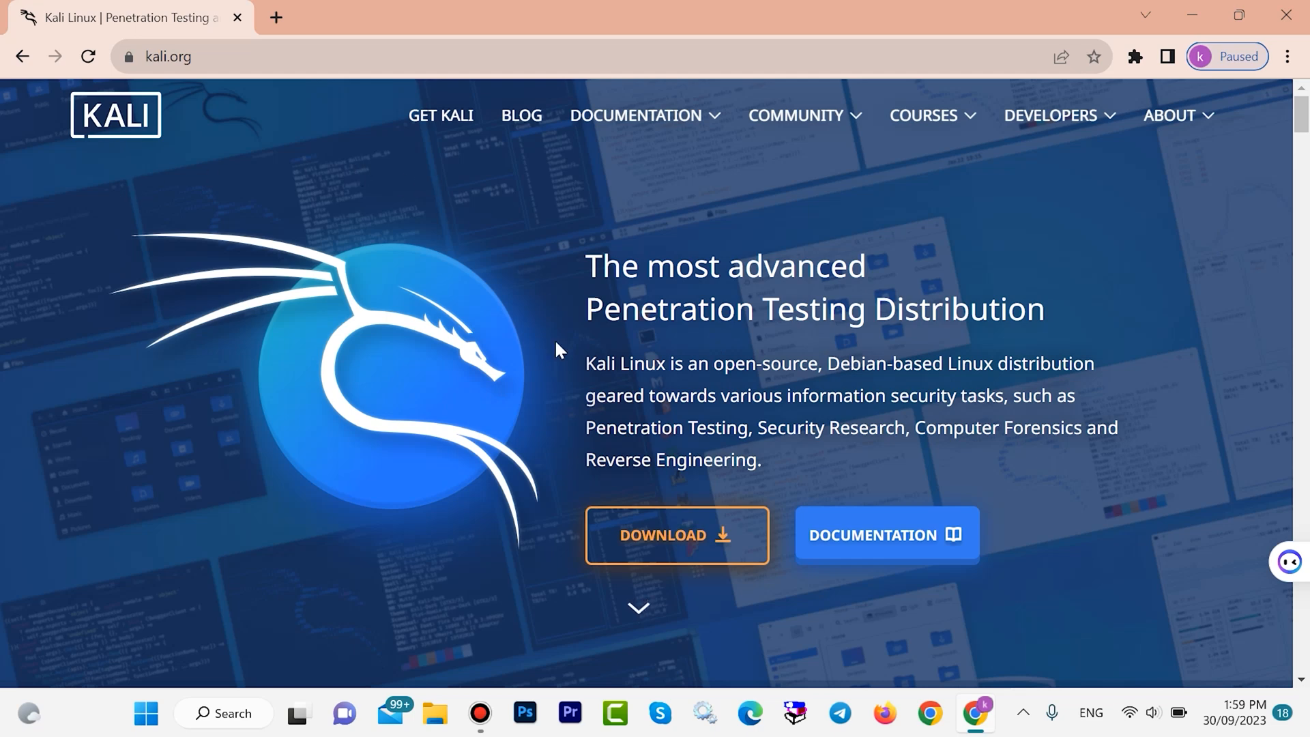
mouse_move(576, 417)
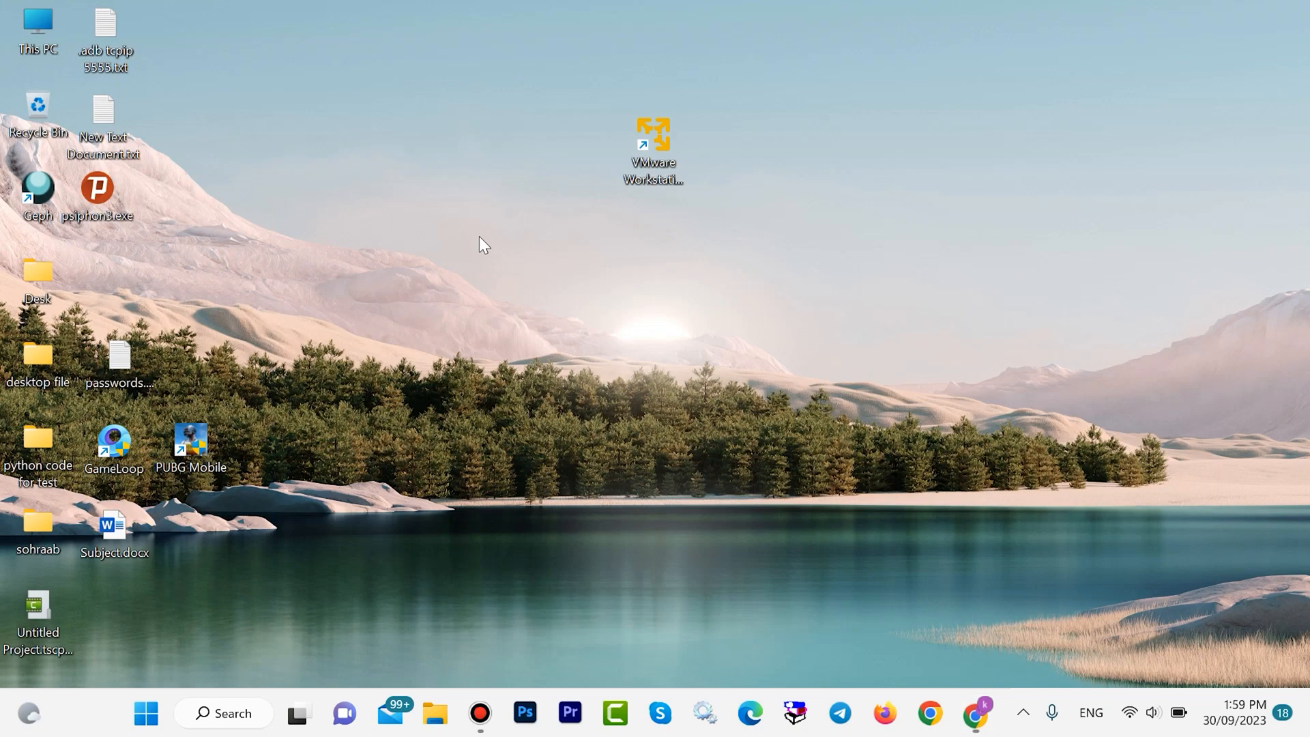
Launch VMware Workstation 17 Player from its desktop shortcut
double_click(653, 136)
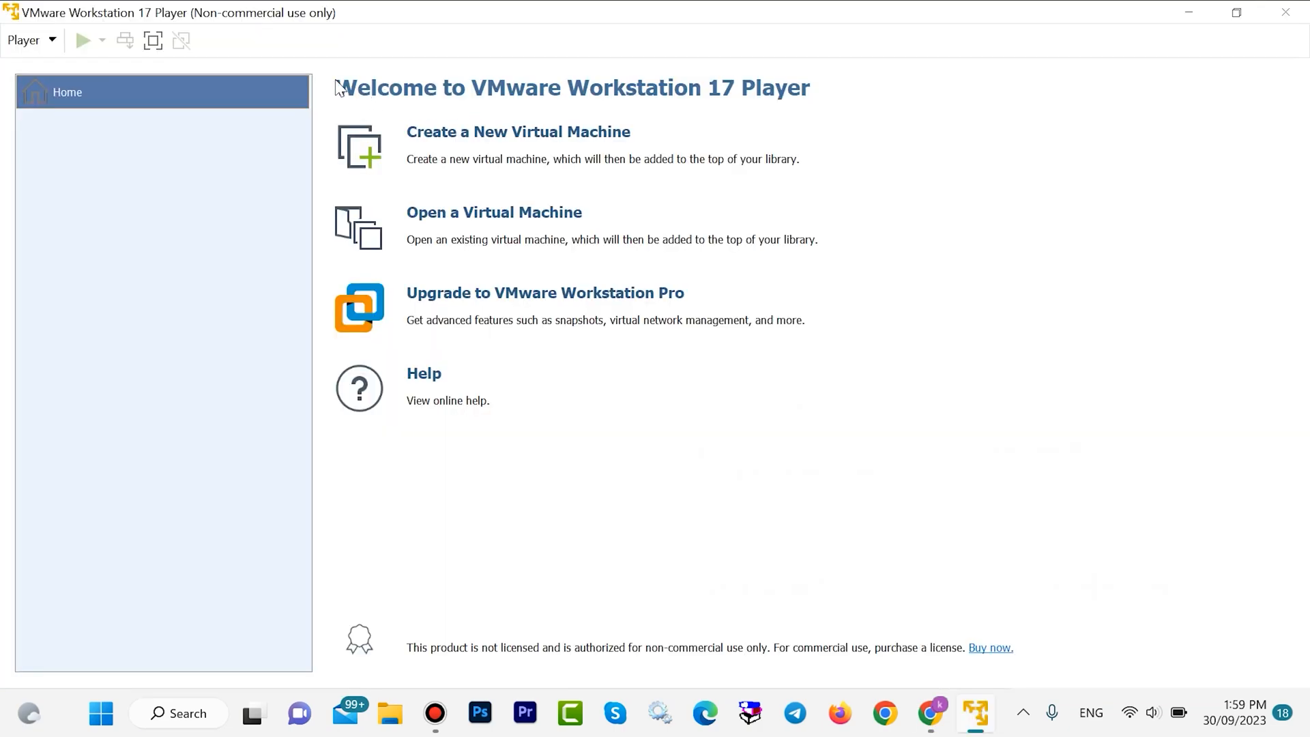
mouse_move(719, 82)
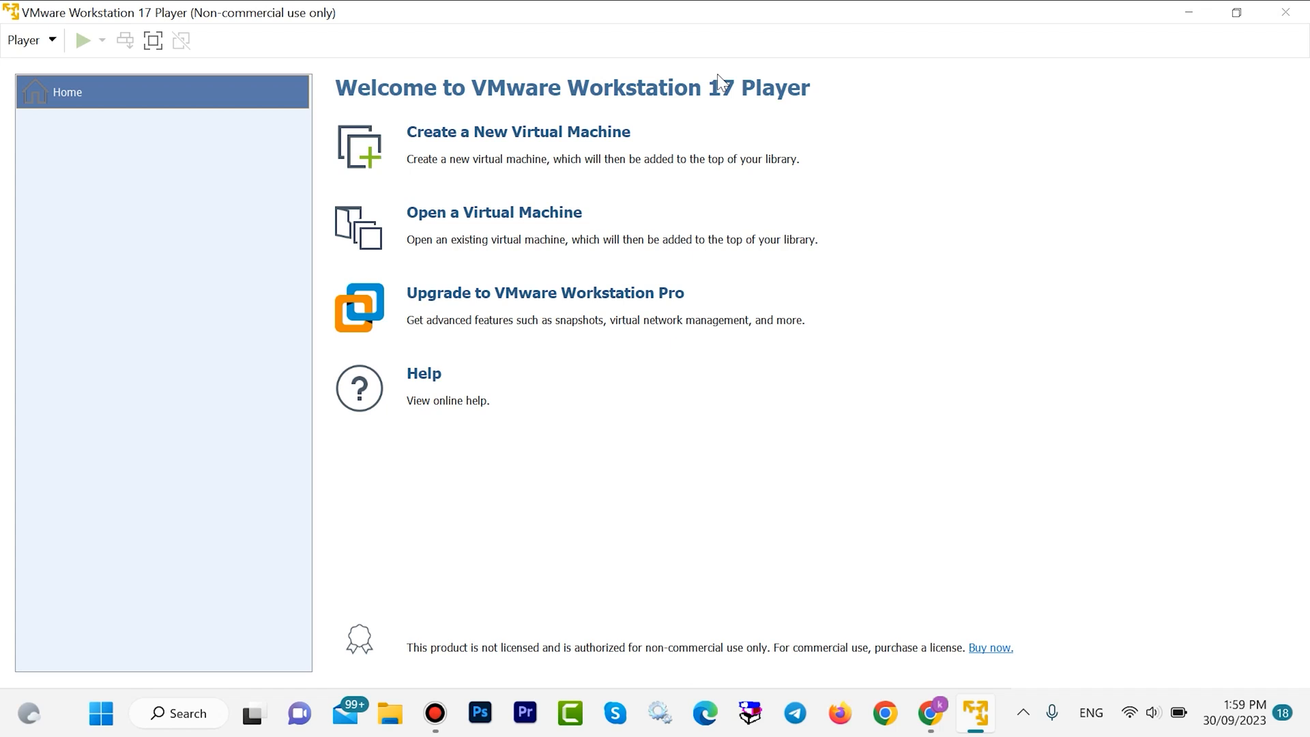
mouse_move(338, 91)
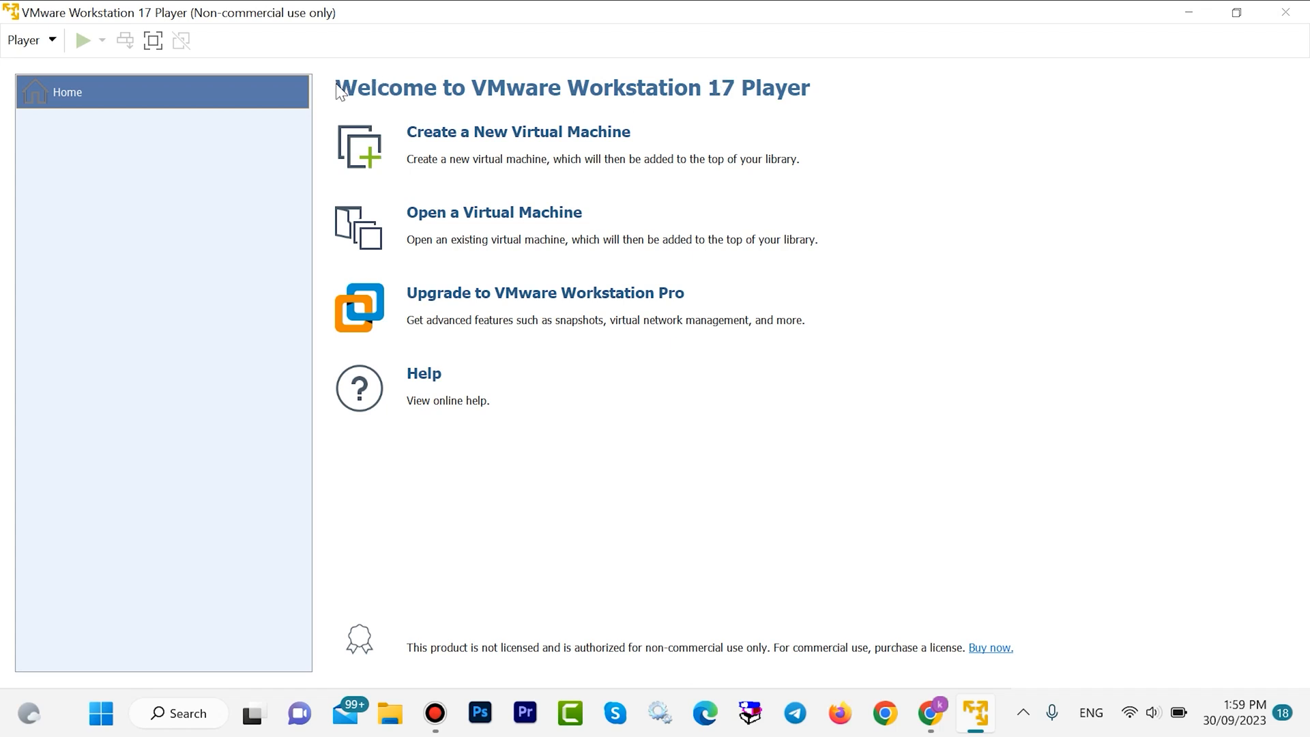
mouse_move(1026, 268)
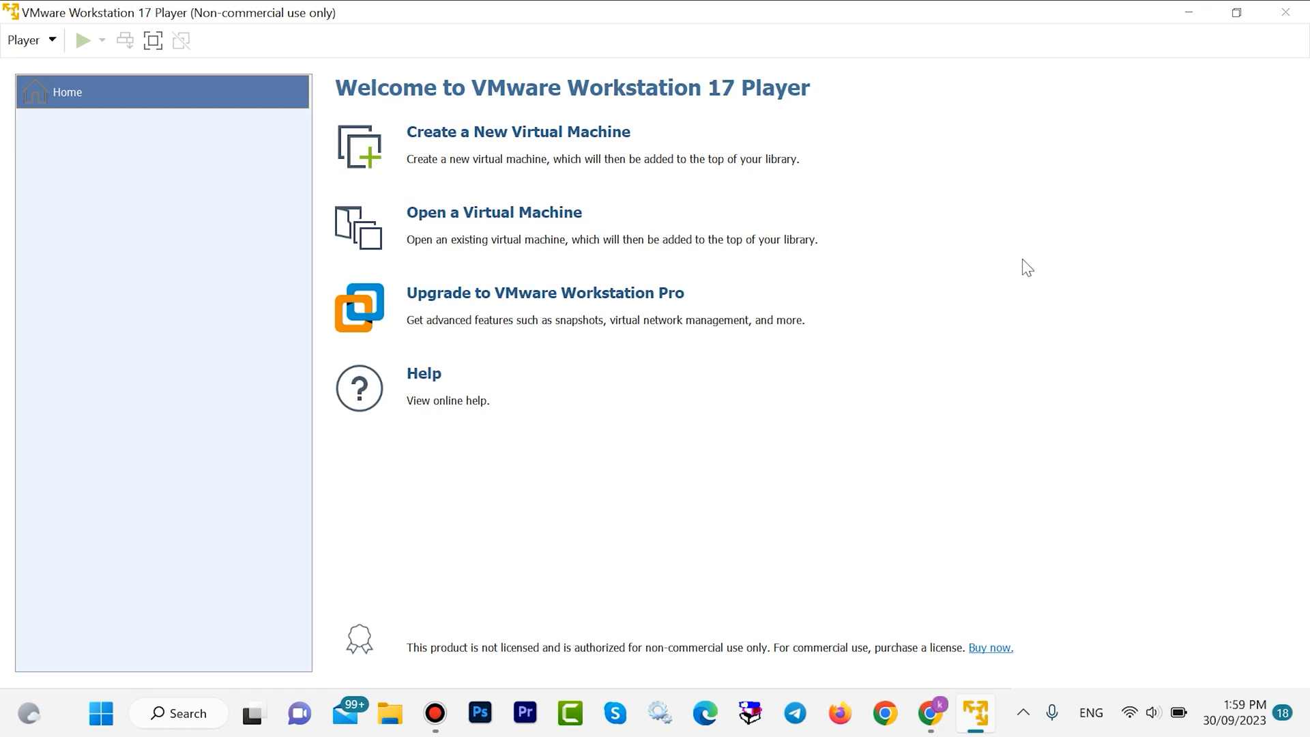
mouse_move(977, 363)
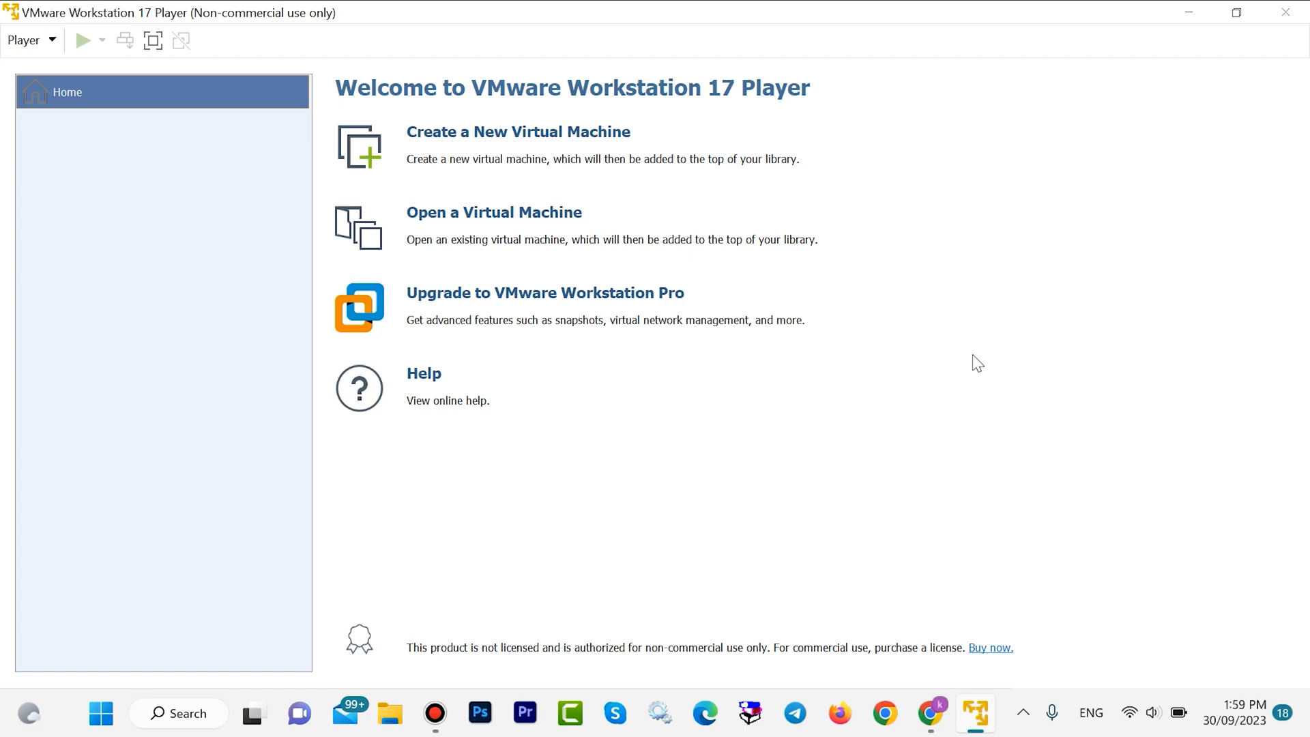
mouse_move(929, 719)
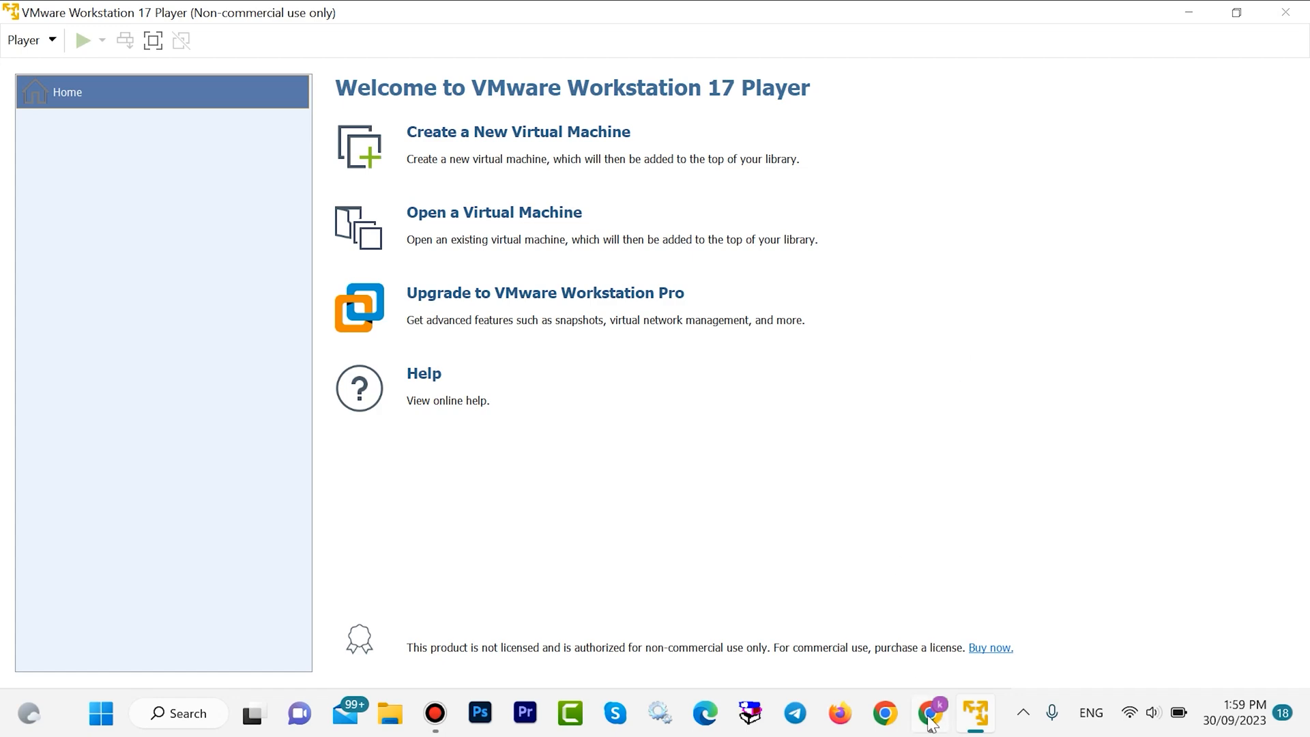
Bring up kali.org in Chrome and go to the Get Kali download page's platform cards
left_click(928, 713)
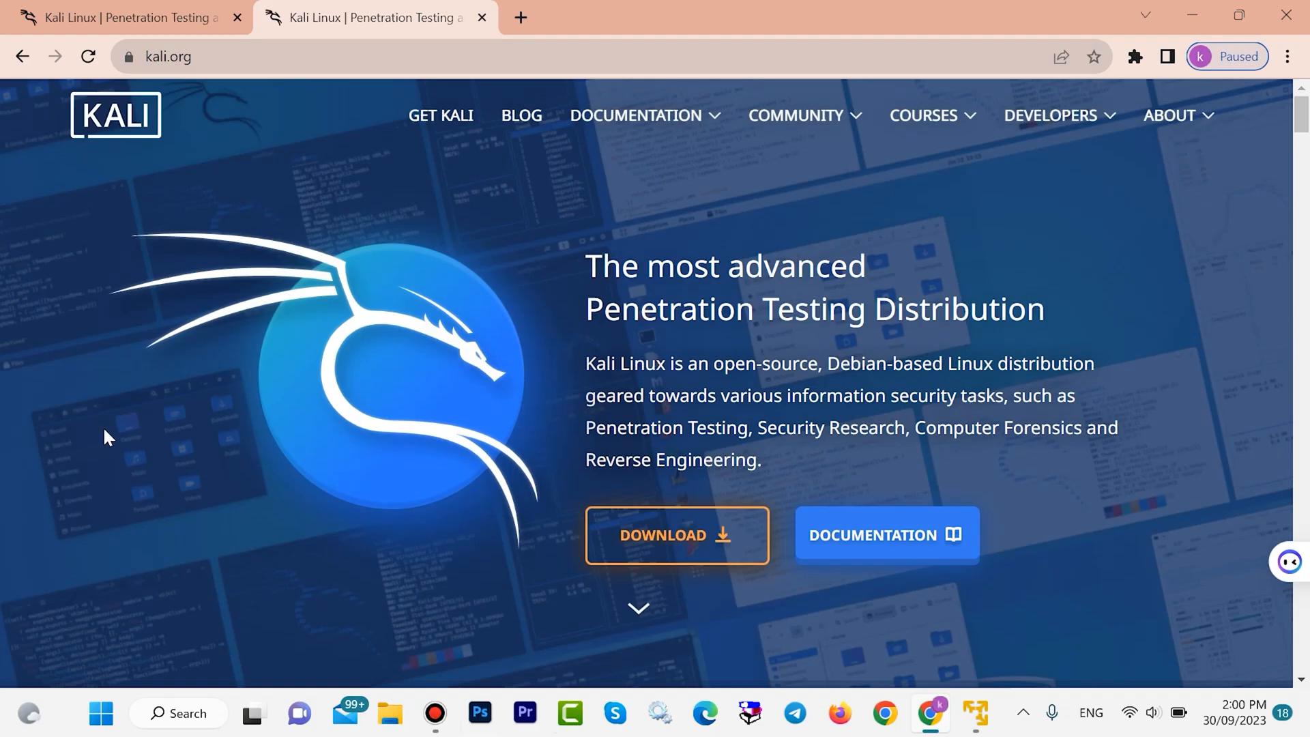
mouse_move(632, 561)
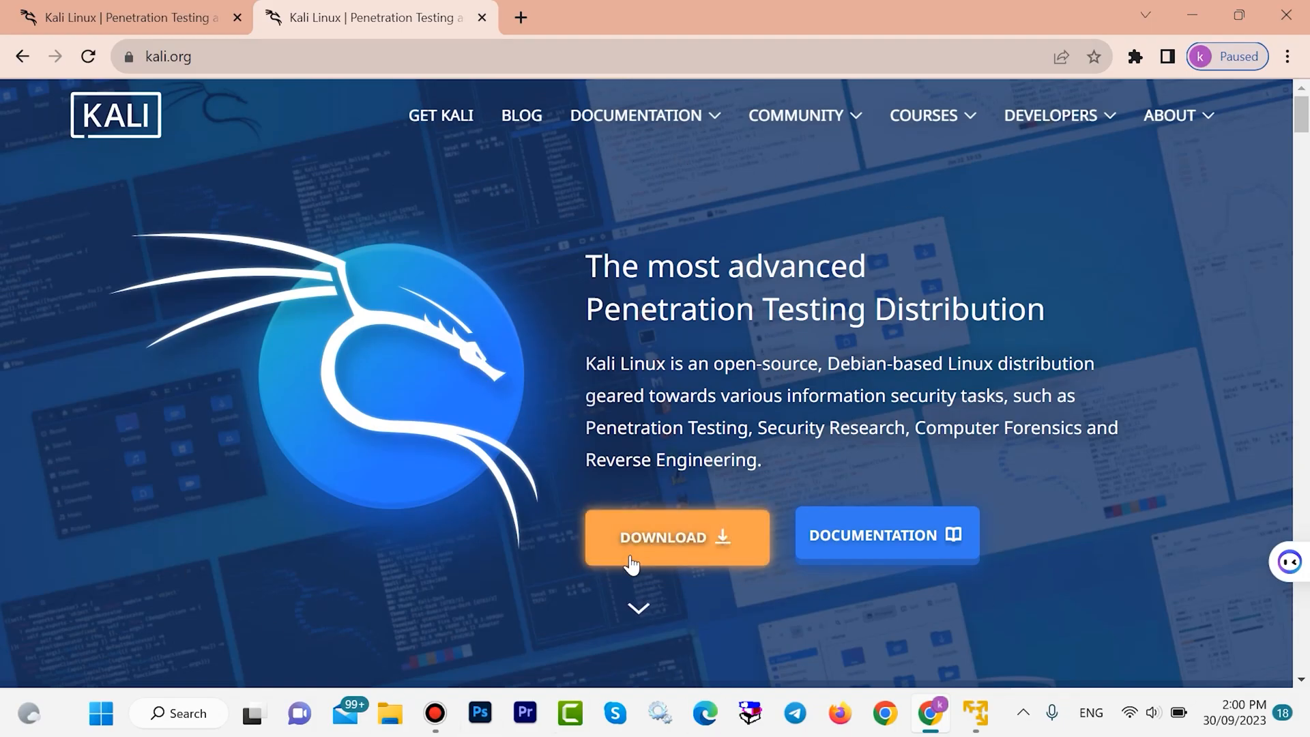
mouse_move(635, 552)
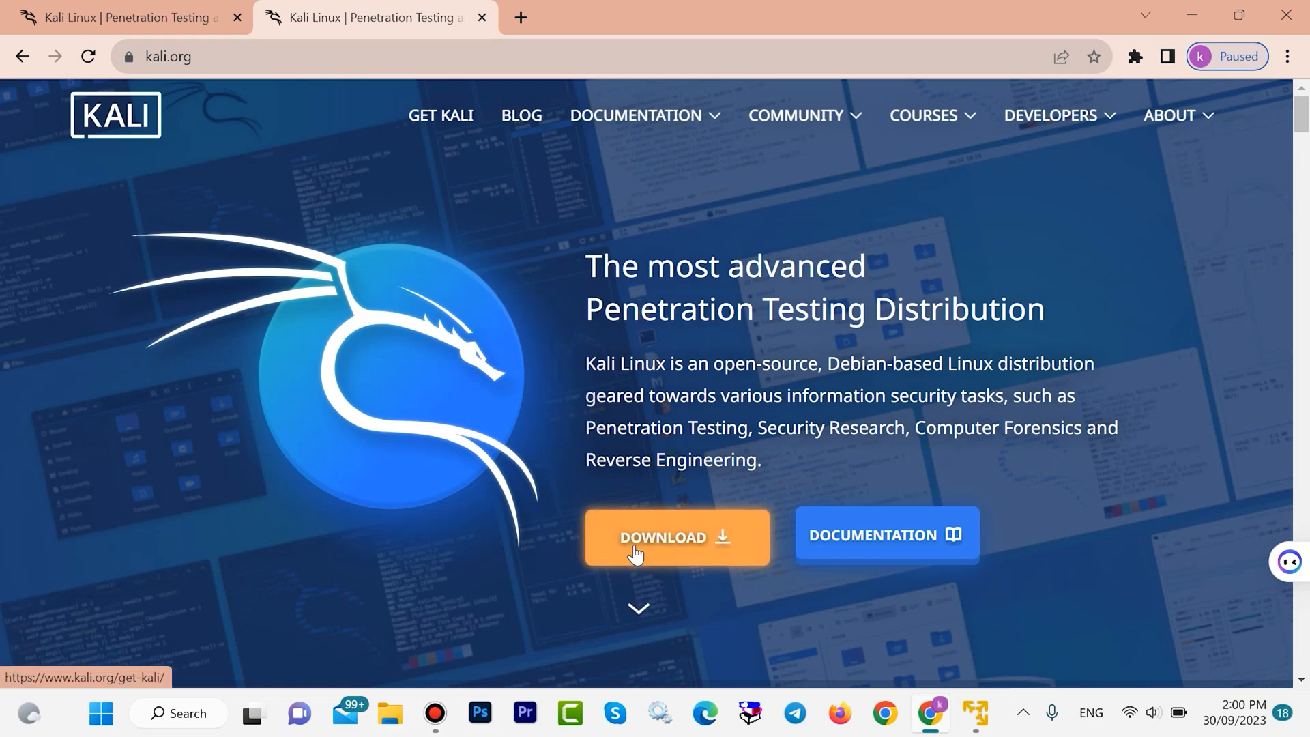
left_click(675, 535)
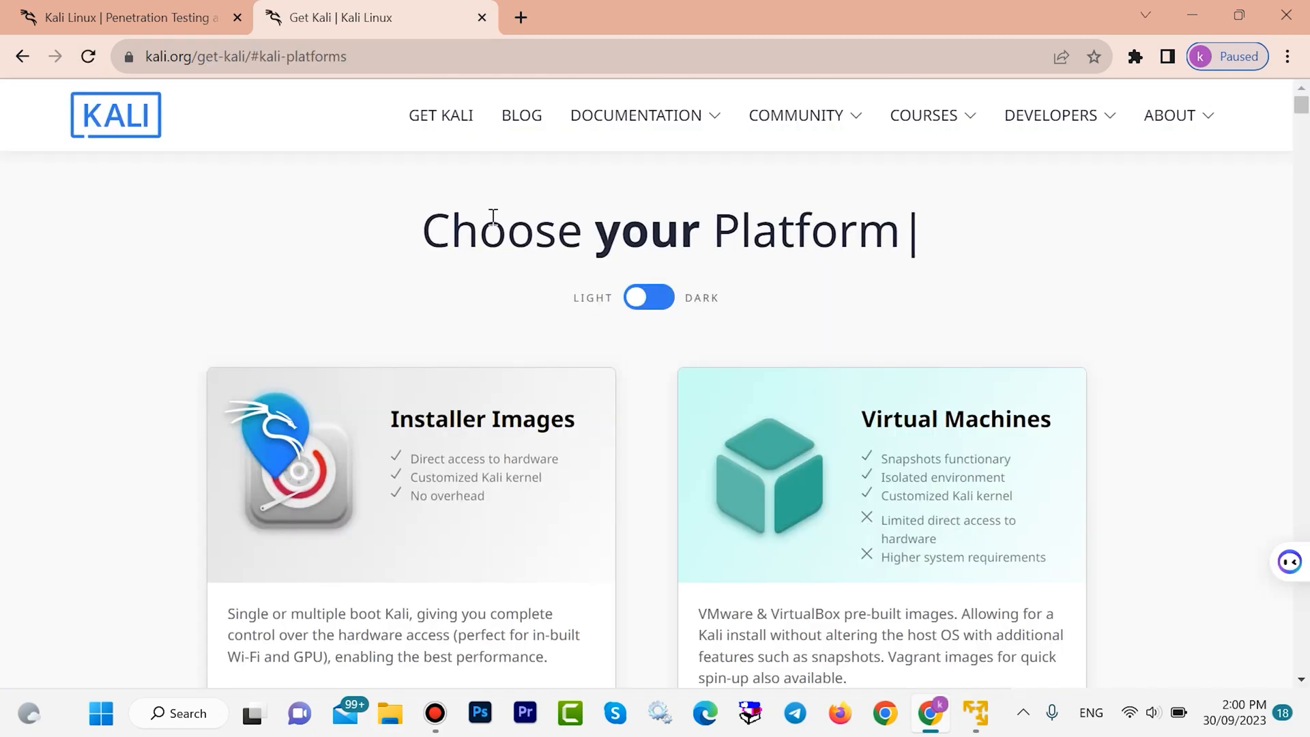
scroll("down", 3)
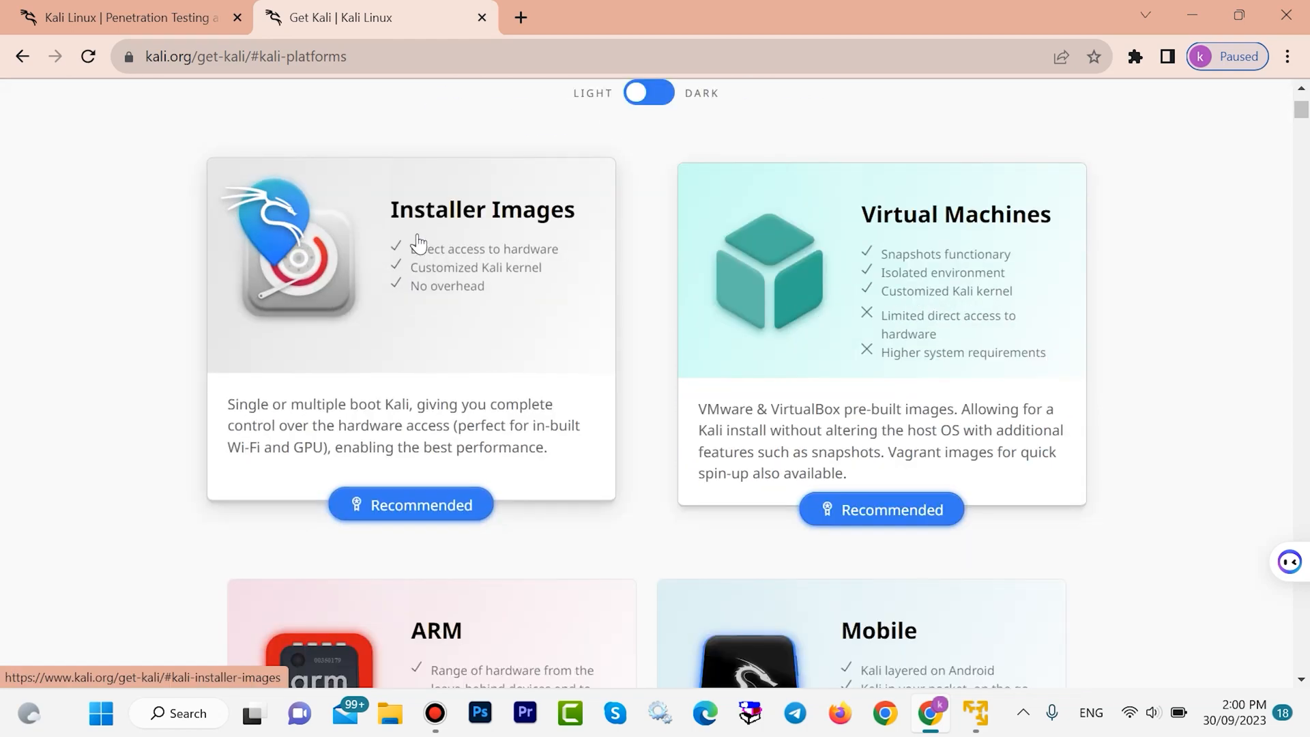
mouse_move(187, 433)
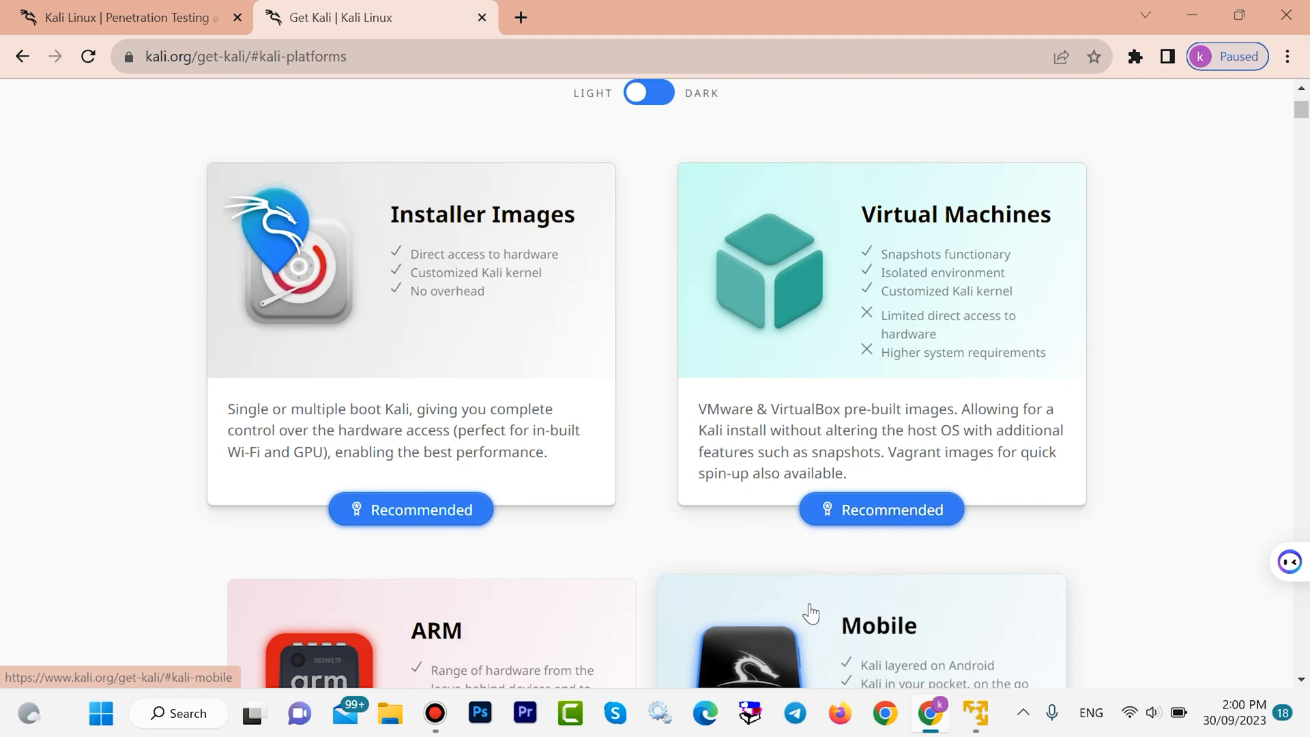
mouse_move(1167, 428)
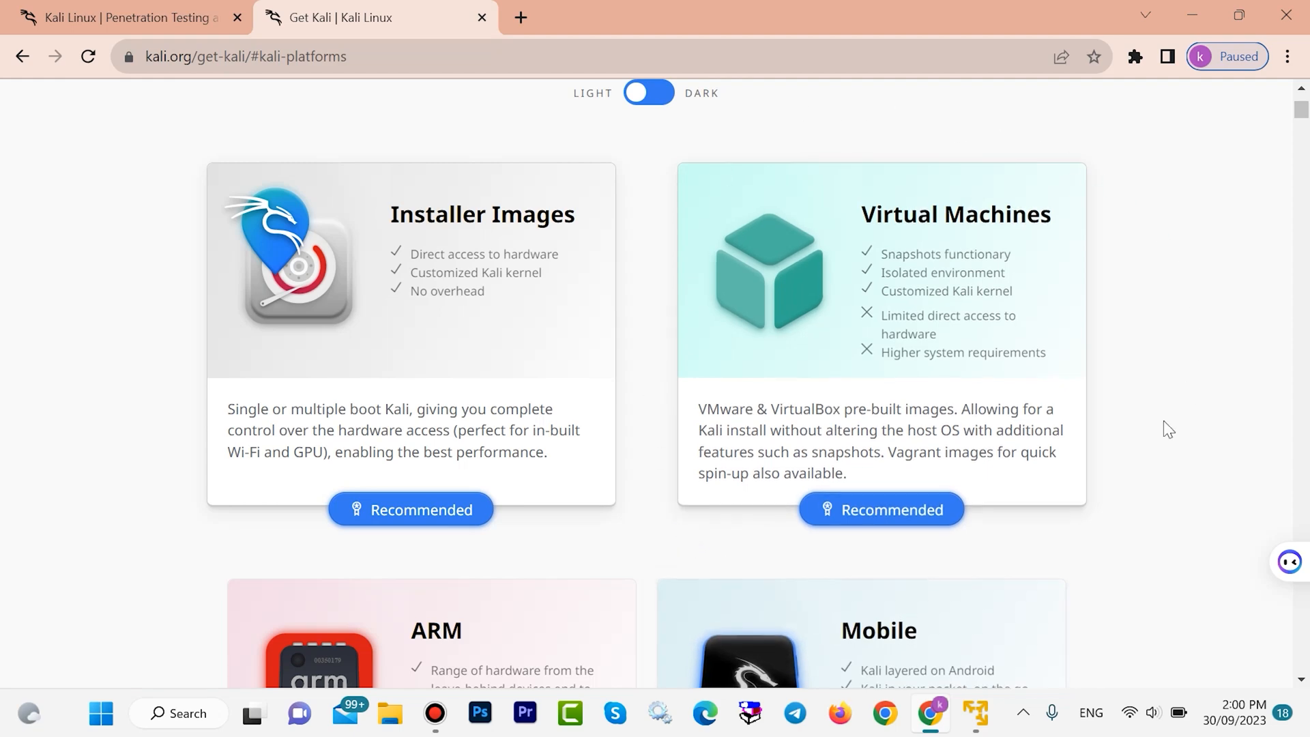
Go to the Pre-built Virtual Machines downloads, compare 32-bit, and settle on the 64-bit VMware image
left_click(881, 509)
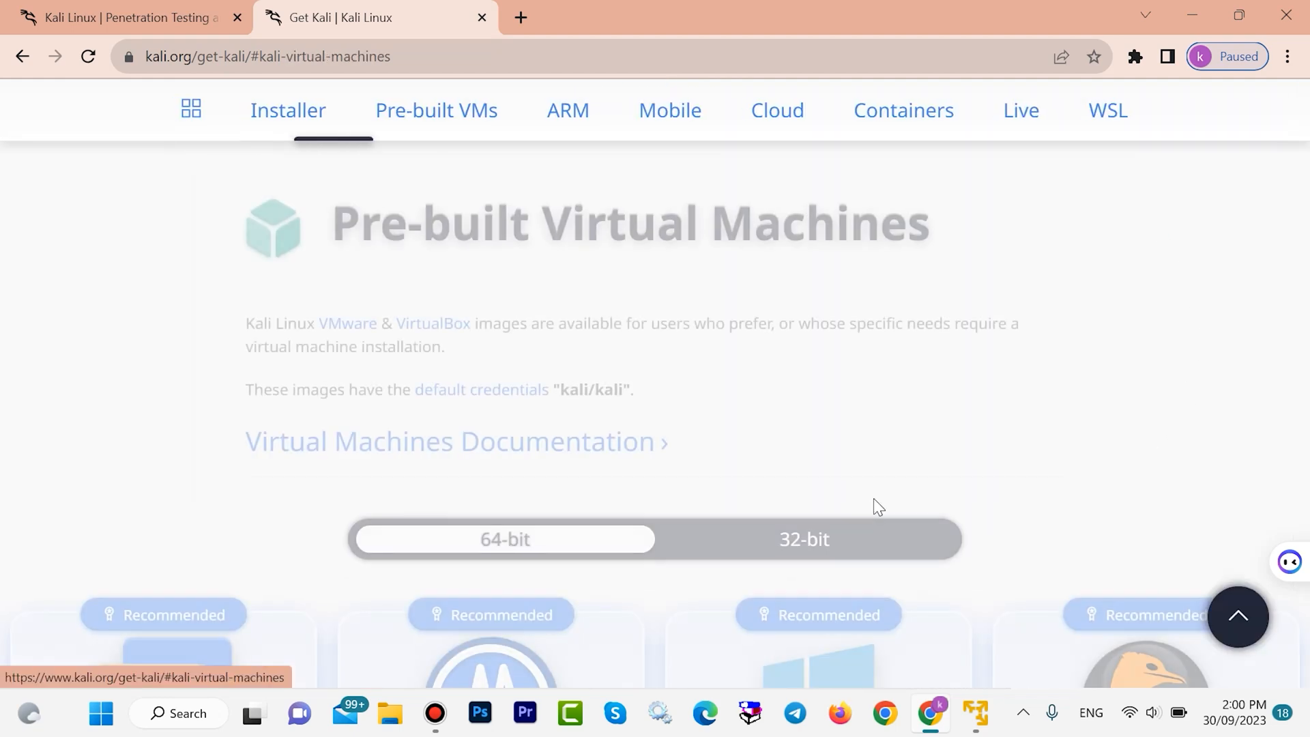
scroll("down", 3)
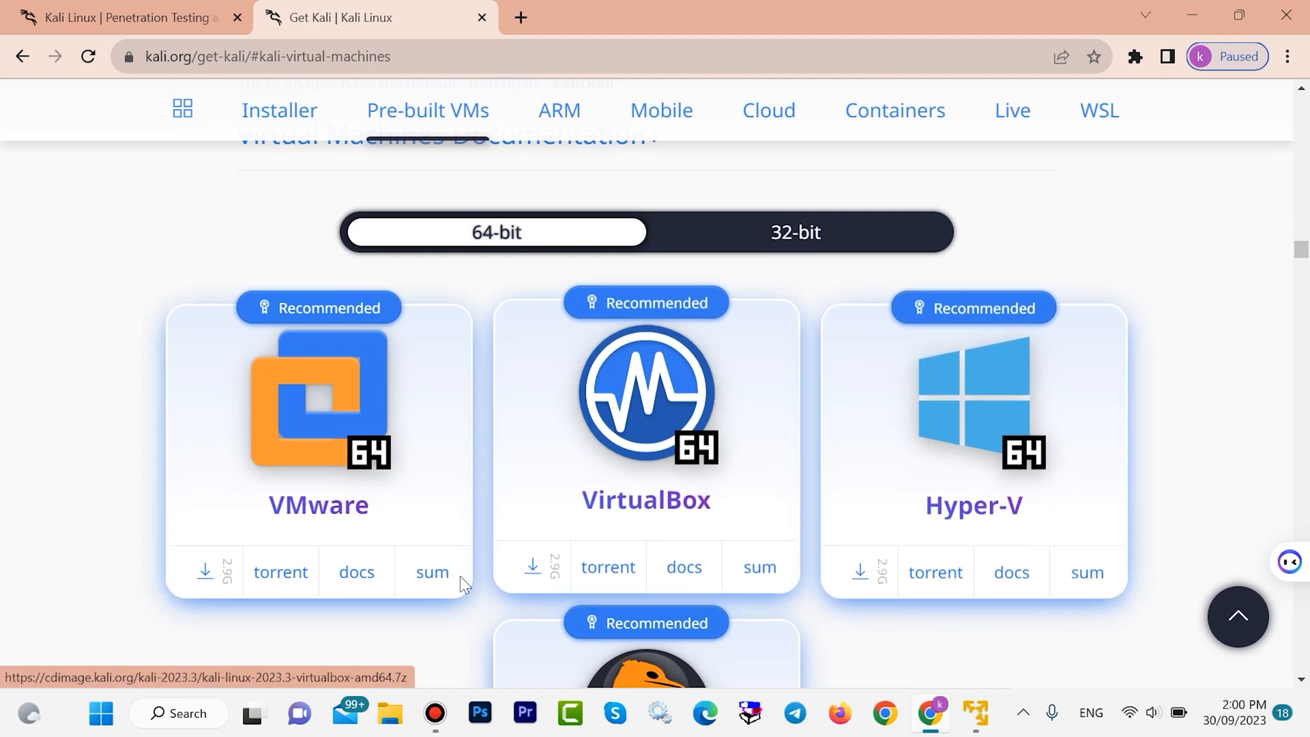
mouse_move(709, 346)
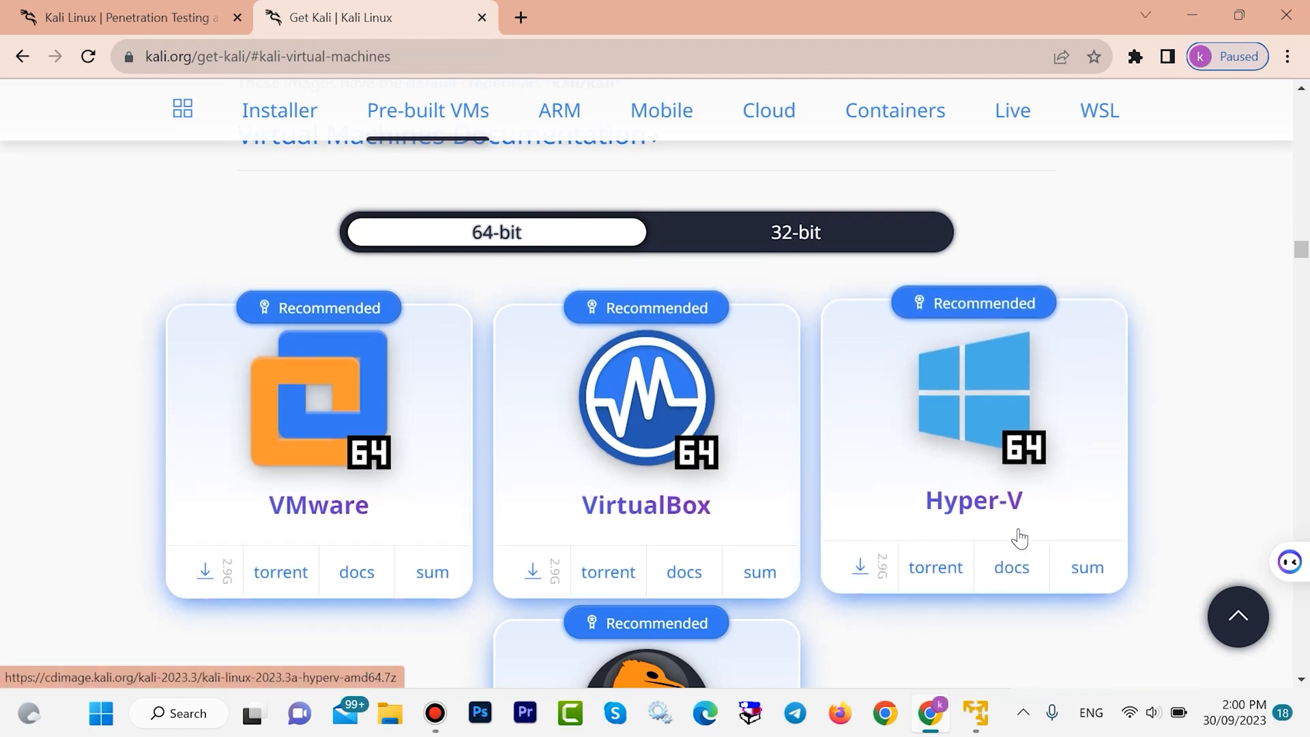
scroll("down", 3)
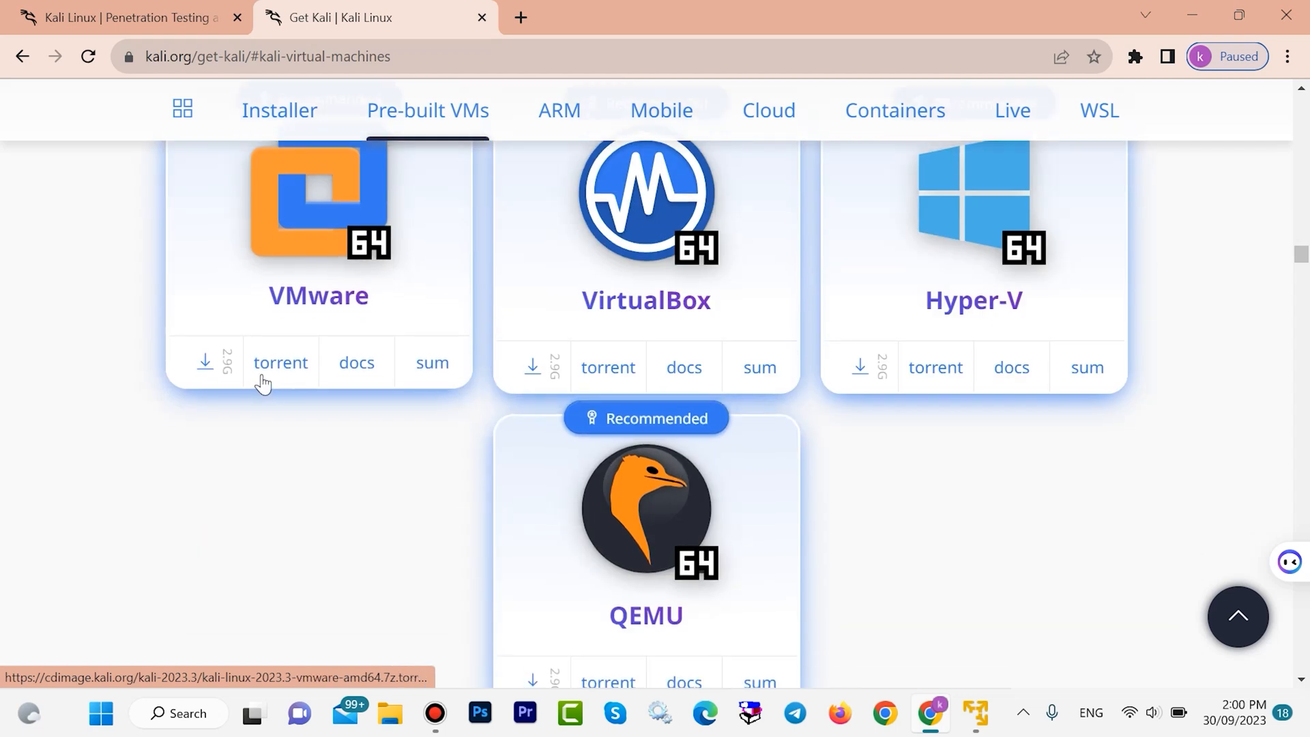
scroll("down", 3)
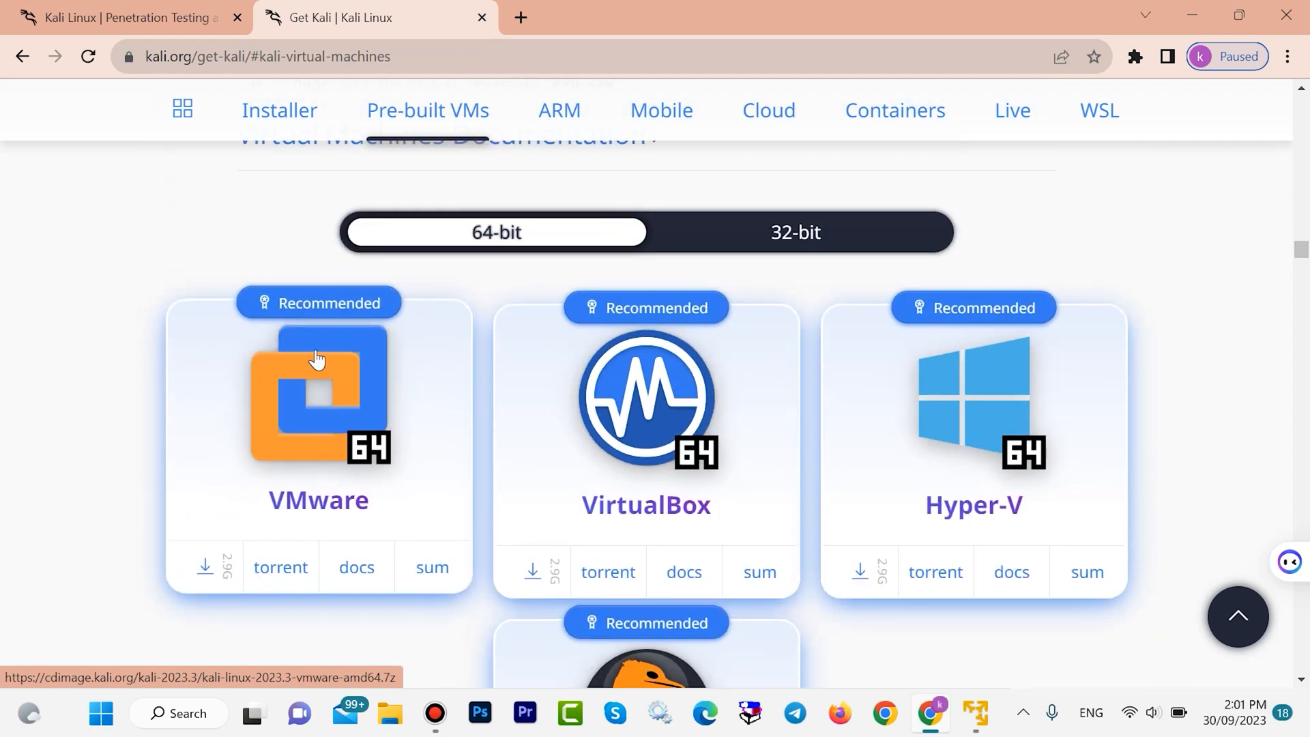
mouse_move(442, 265)
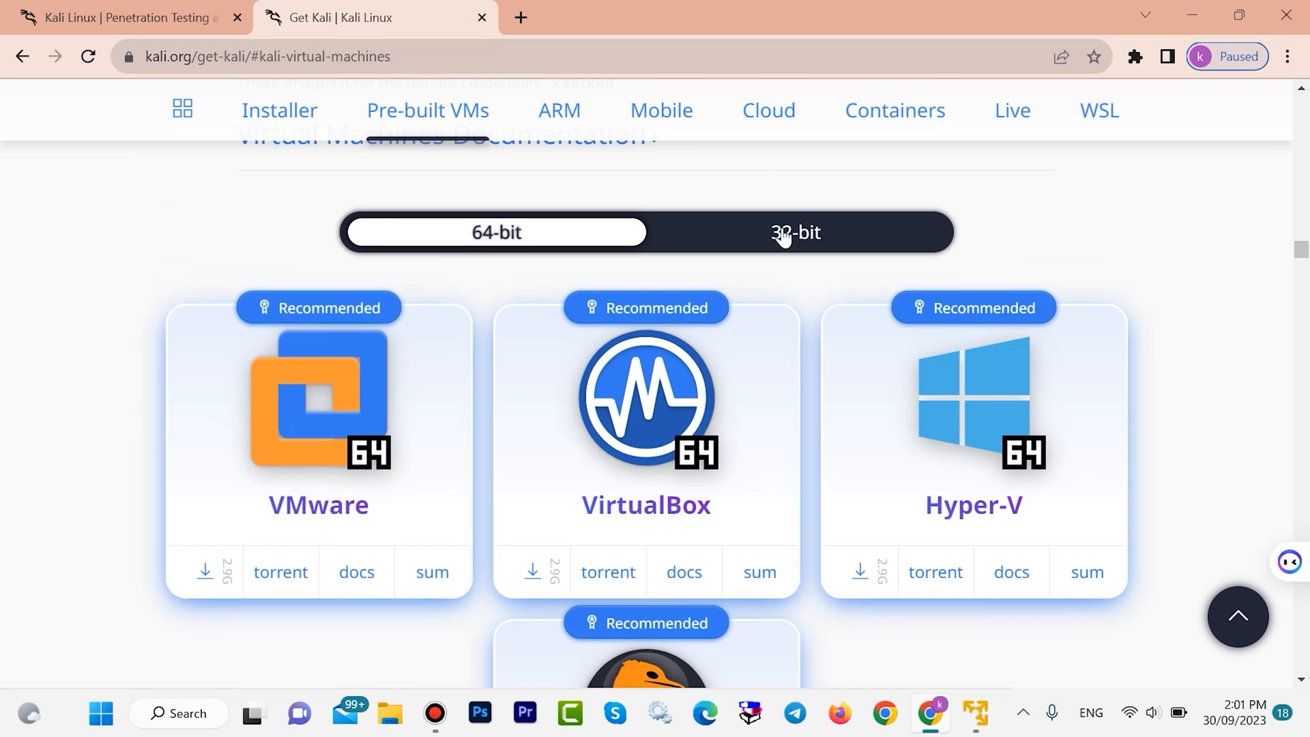
left_click(794, 232)
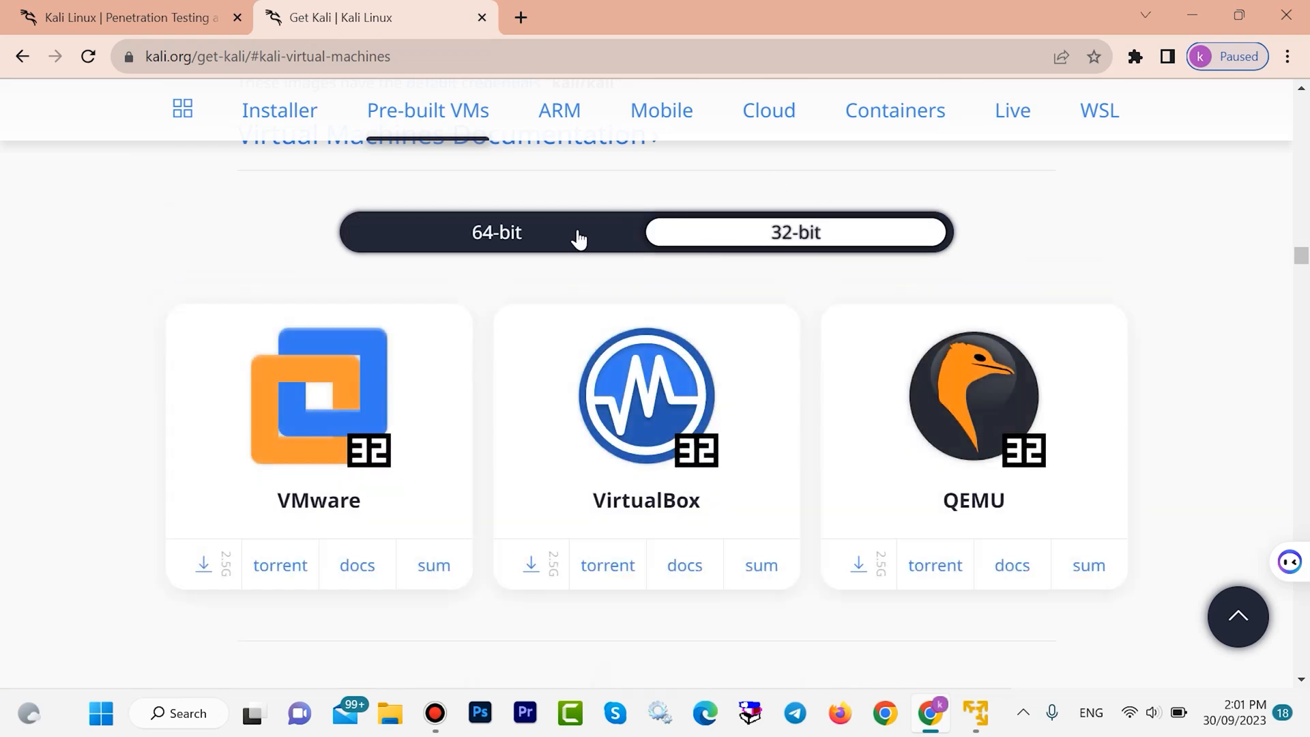
left_click(495, 232)
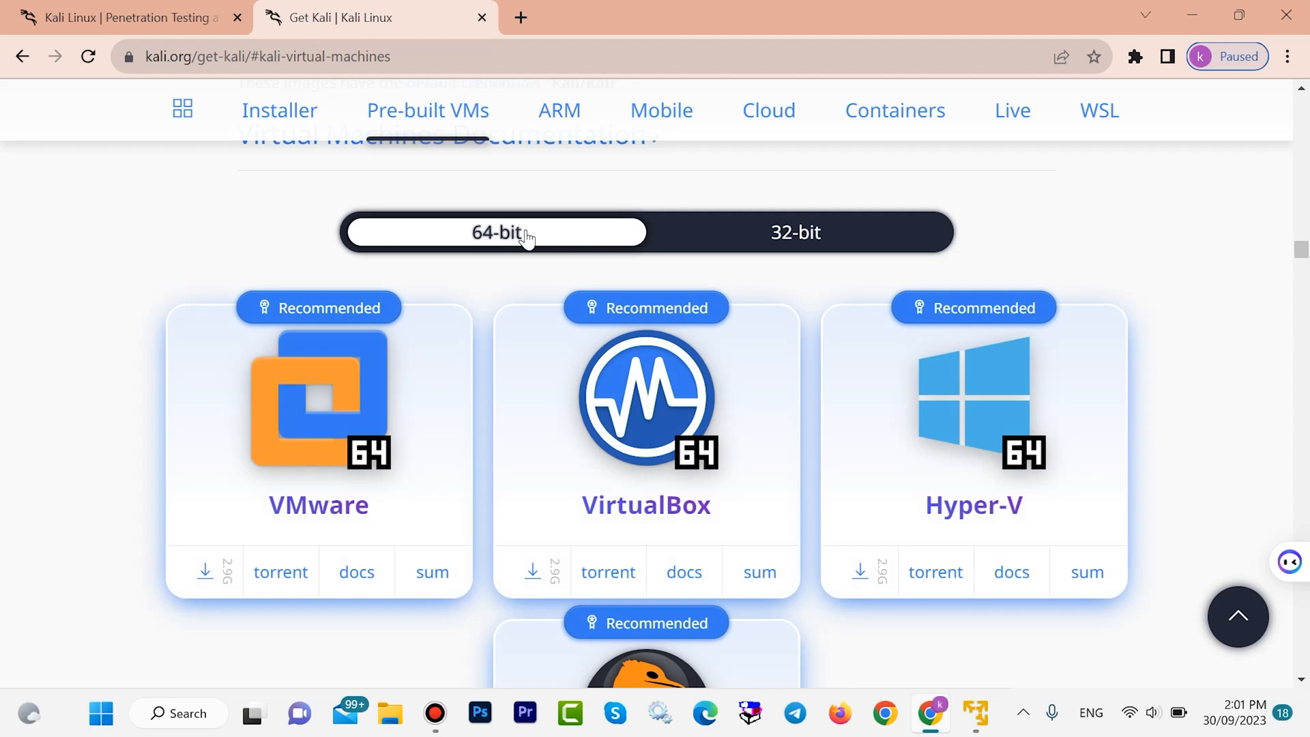
scroll("down", 3)
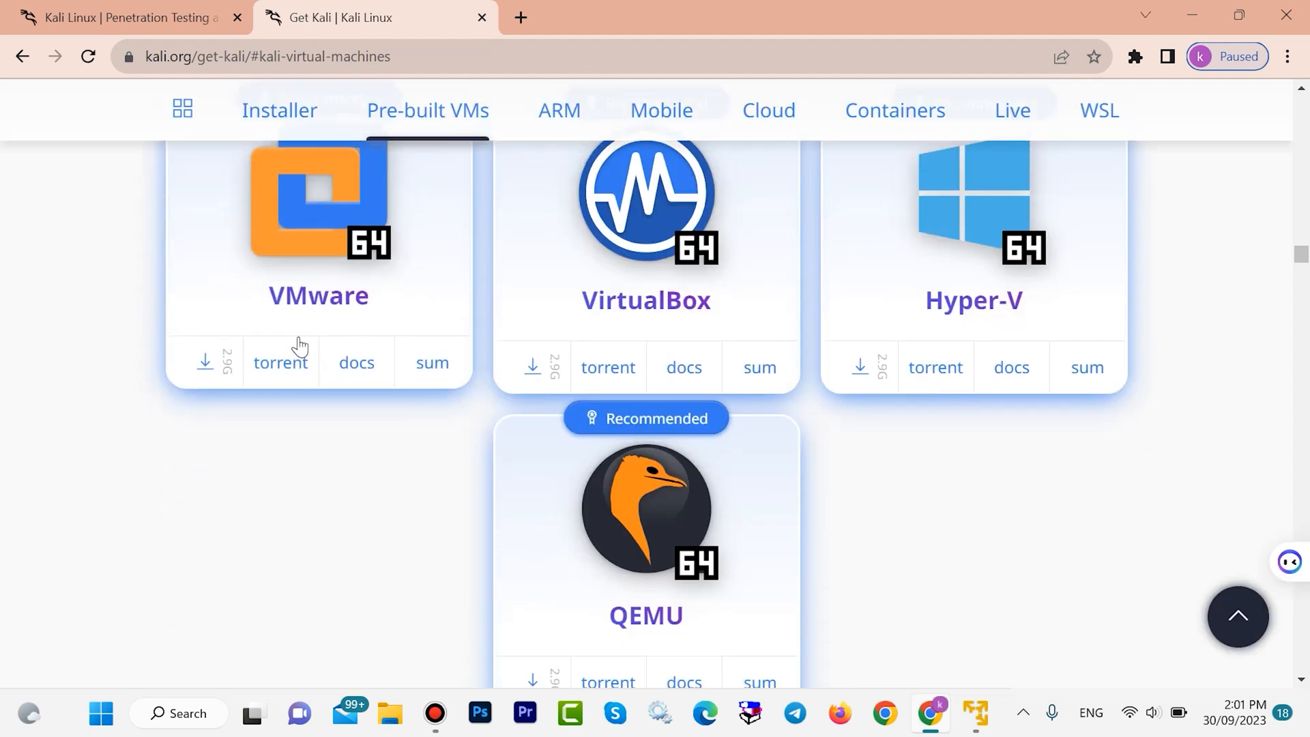
mouse_move(205, 363)
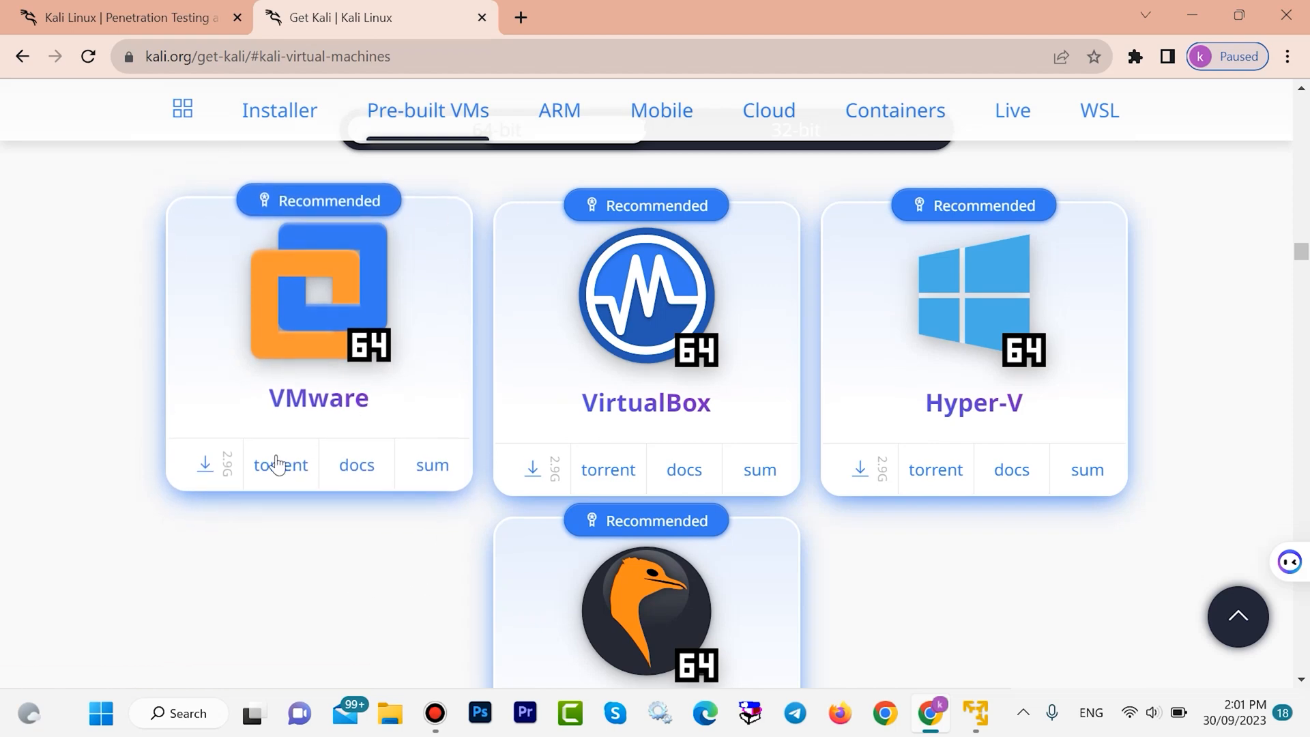
Start downloading the 64-bit VMware Kali 2023.3 image (3.0 GB) and check its progress
left_click(205, 464)
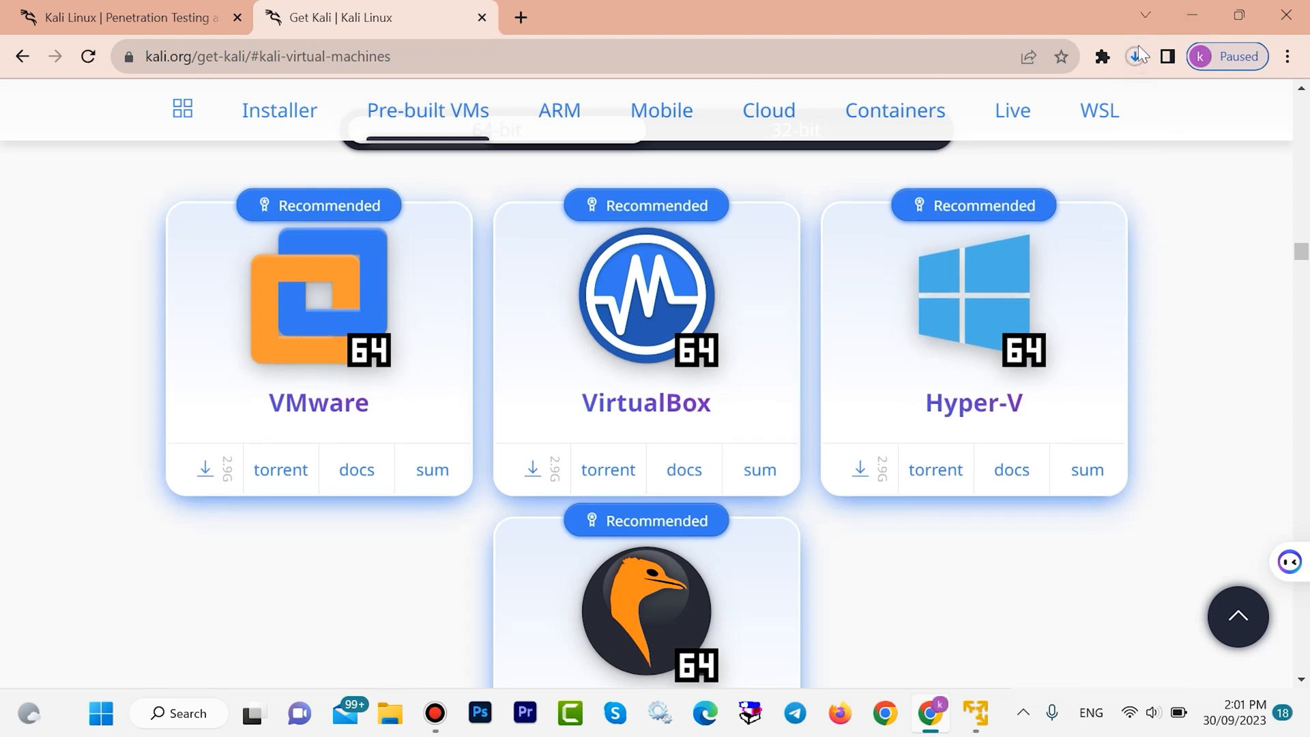
left_click(1134, 56)
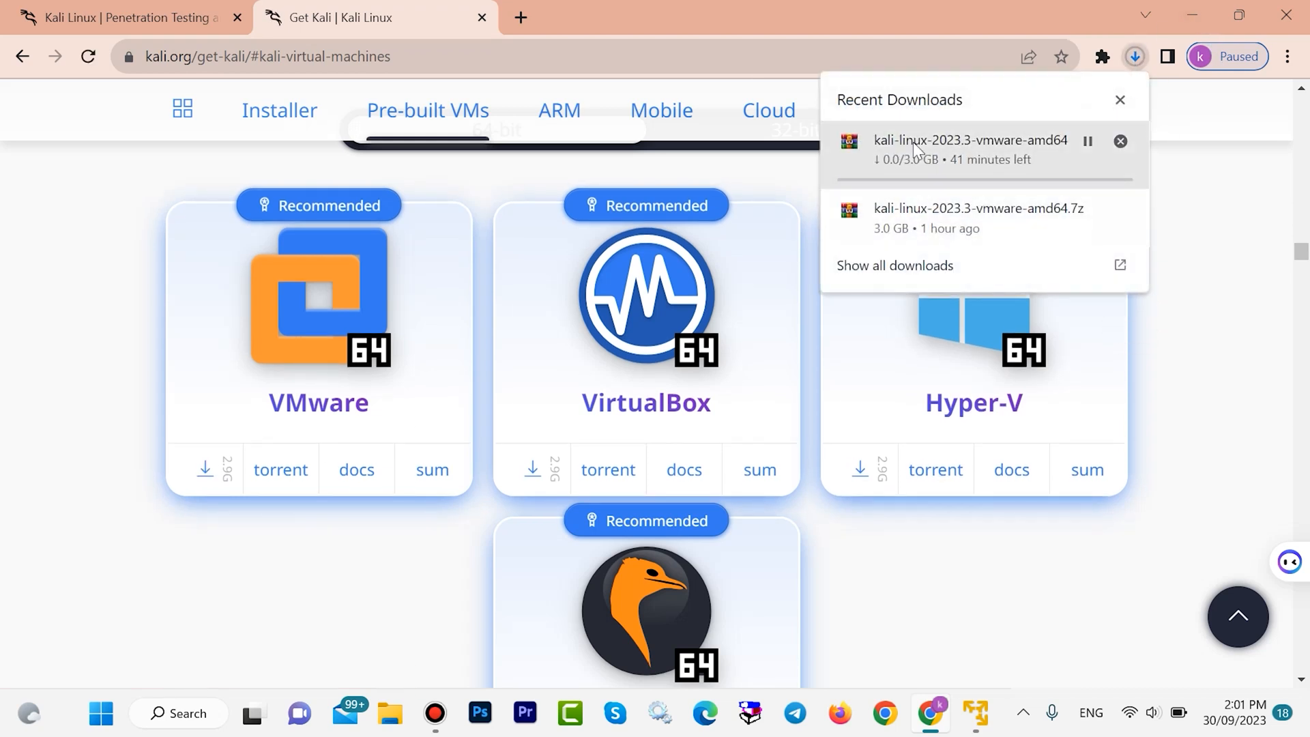
mouse_move(953, 176)
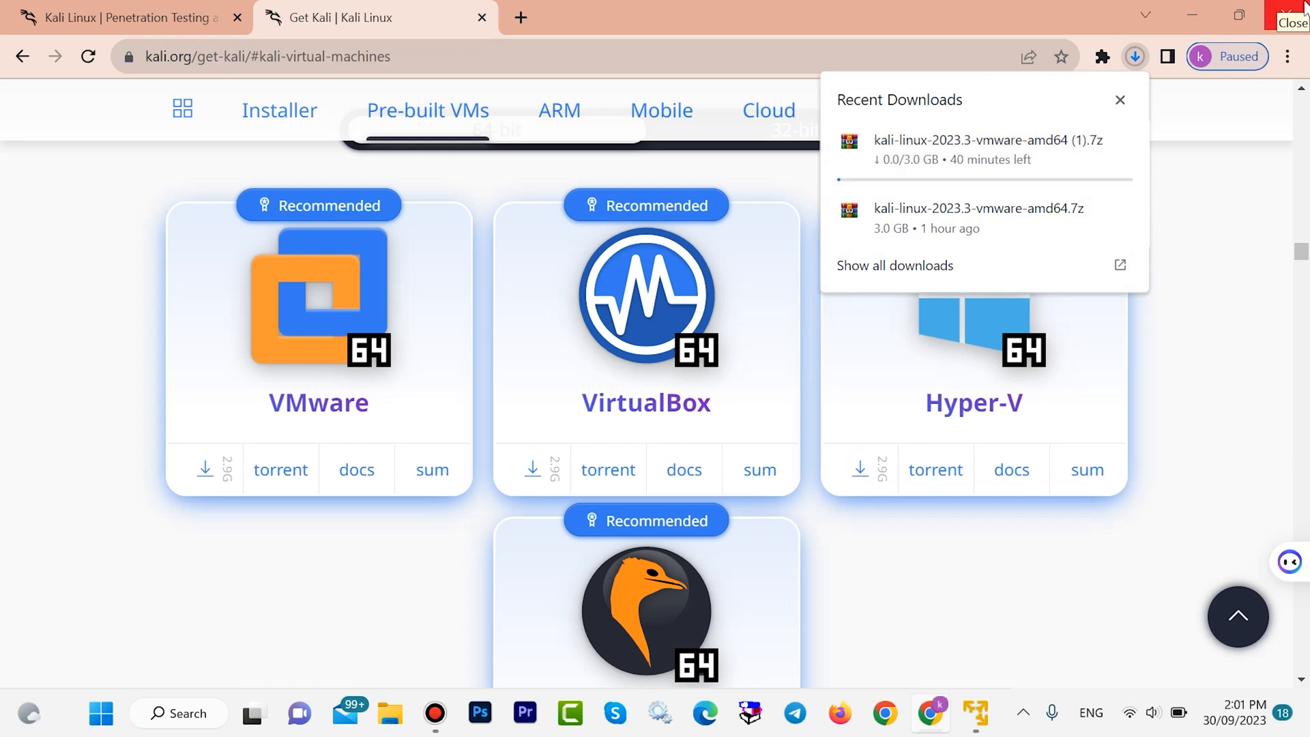
Show the downloaded kali-linux-2023.3-vmware-amd64.7z archive in its Downloads folder
left_click(434, 721)
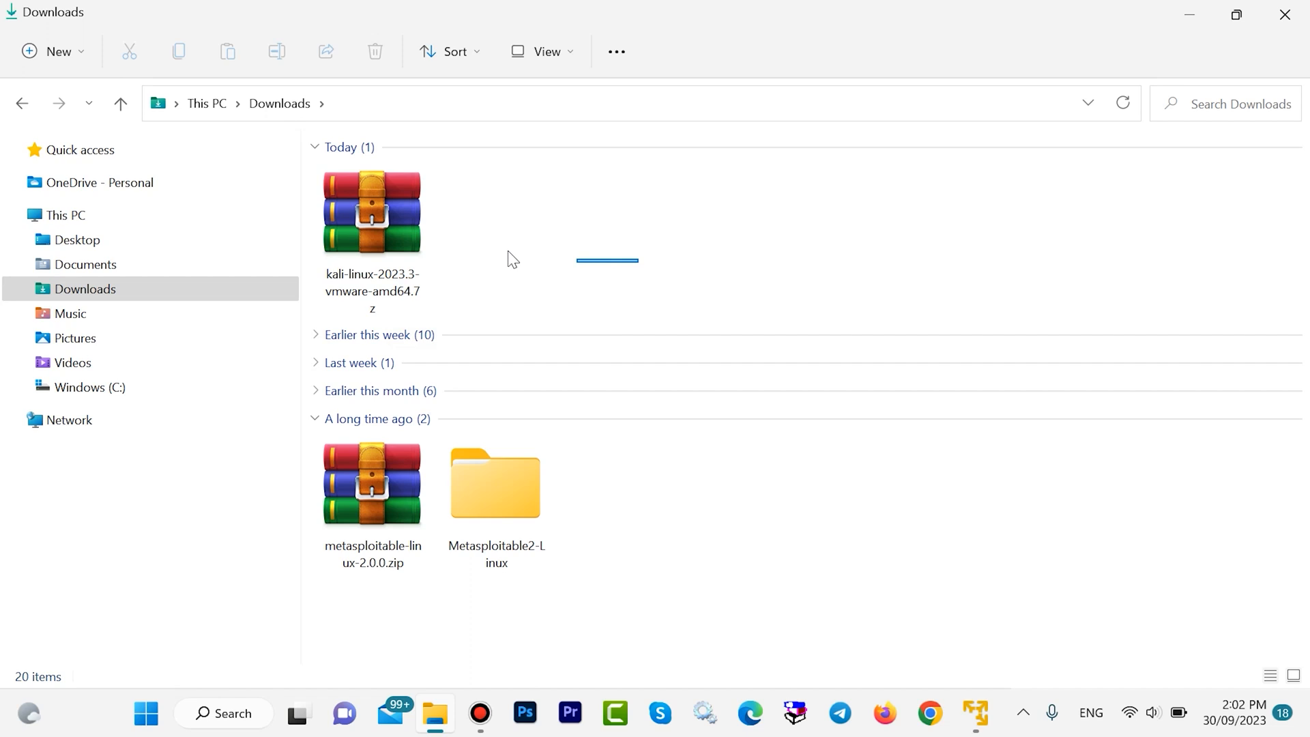
left_click(370, 211)
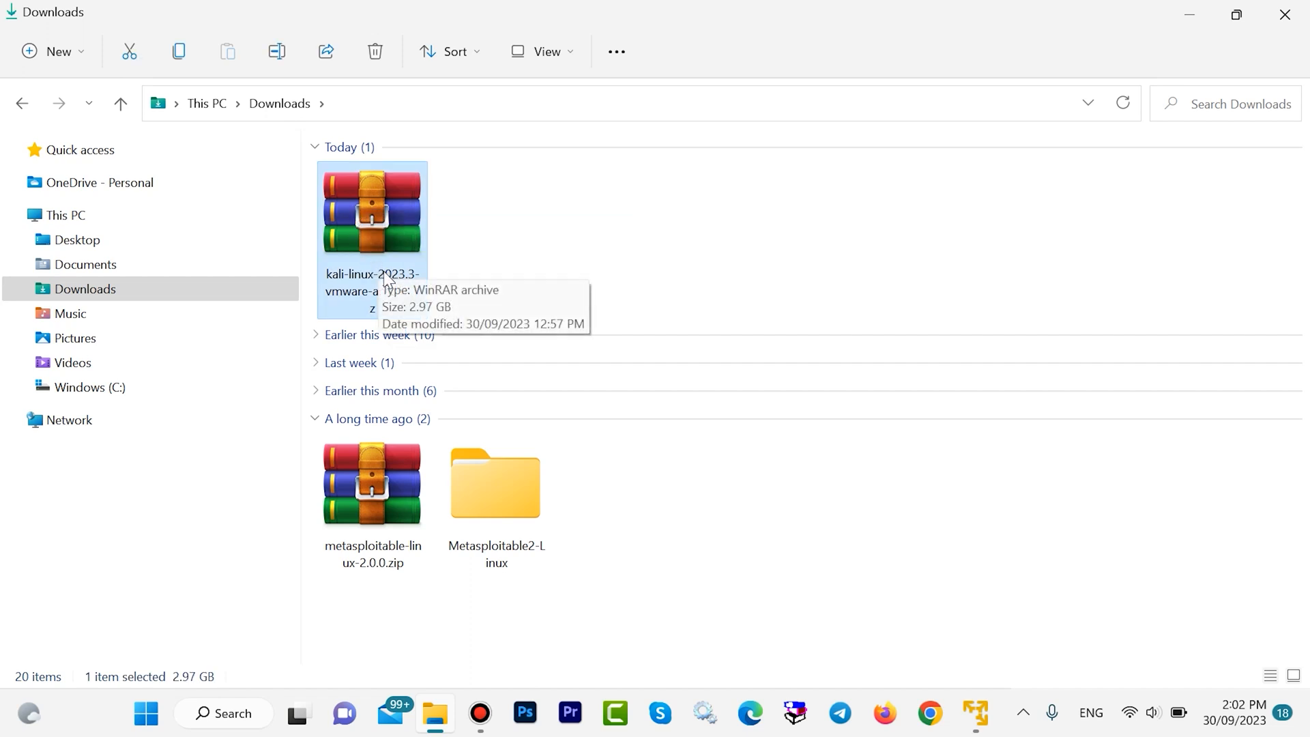
mouse_move(408, 274)
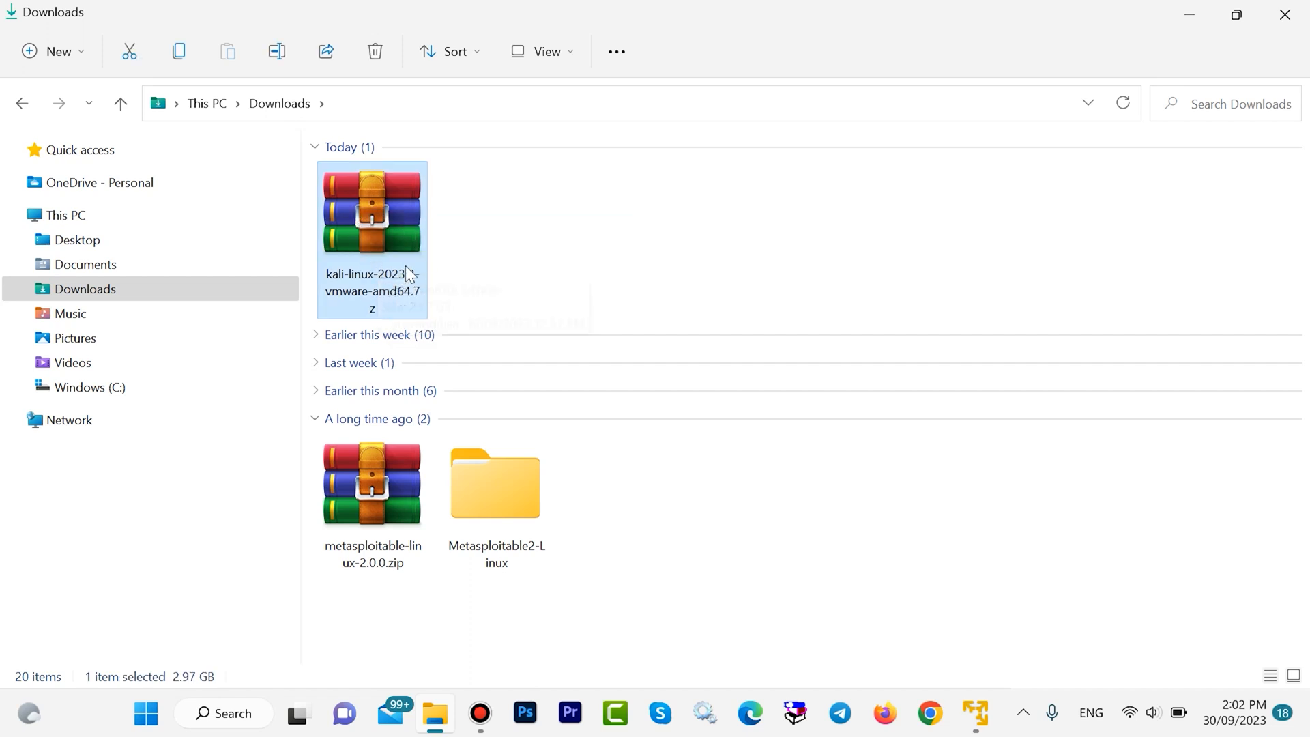
mouse_move(389, 218)
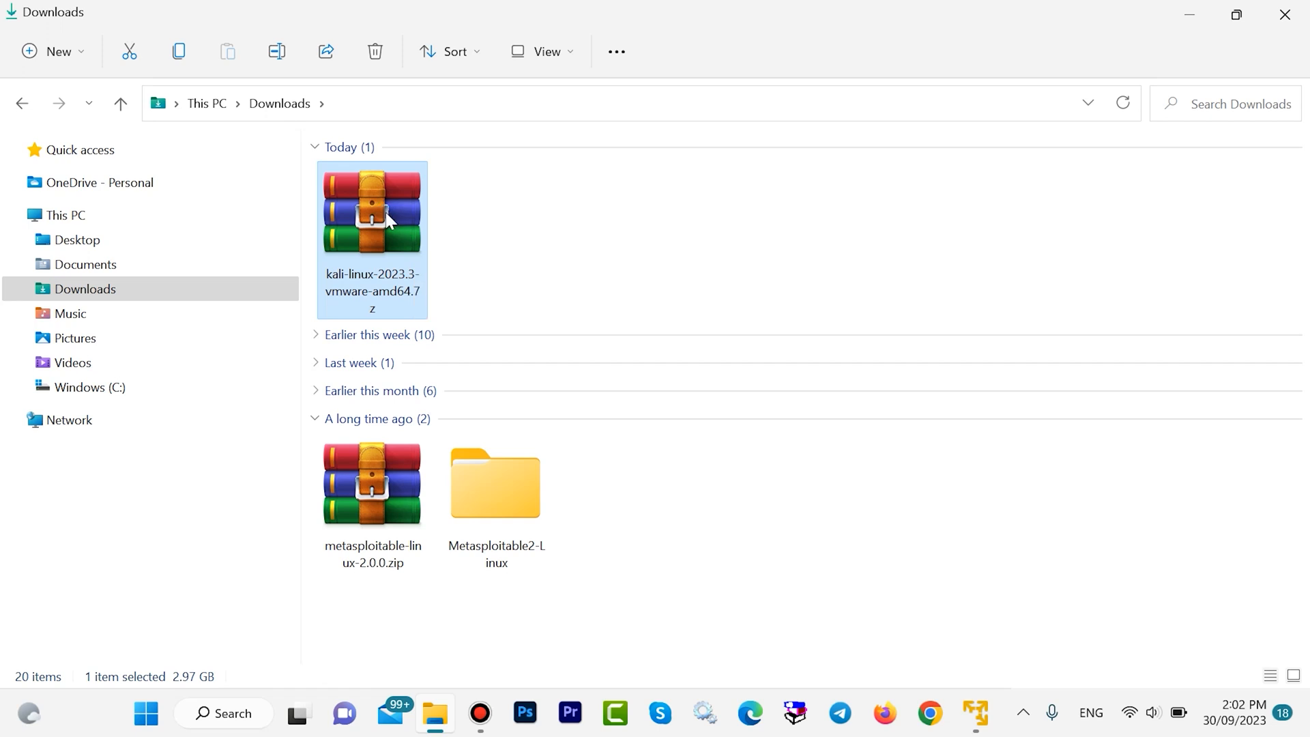
Extract the Kali .7z archive into the Downloads folder with WinRAR's Extract Here
right_click(371, 208)
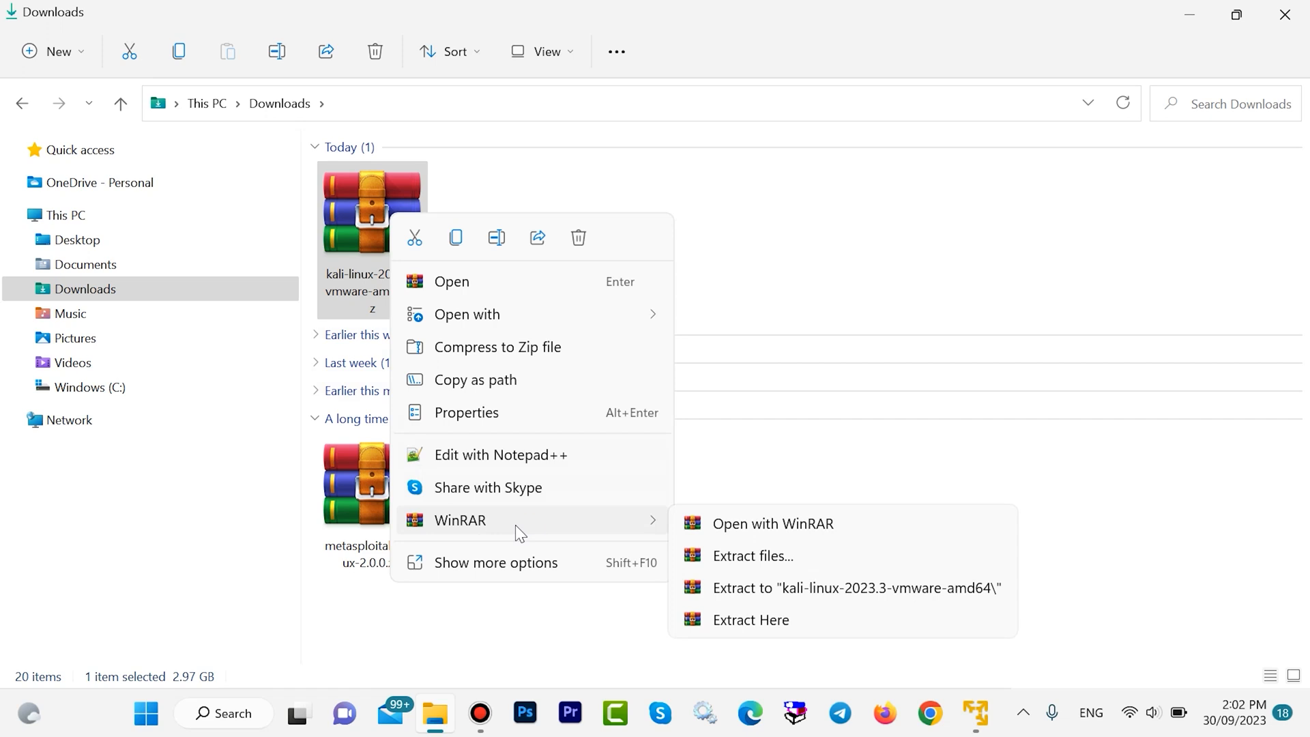
mouse_move(580, 524)
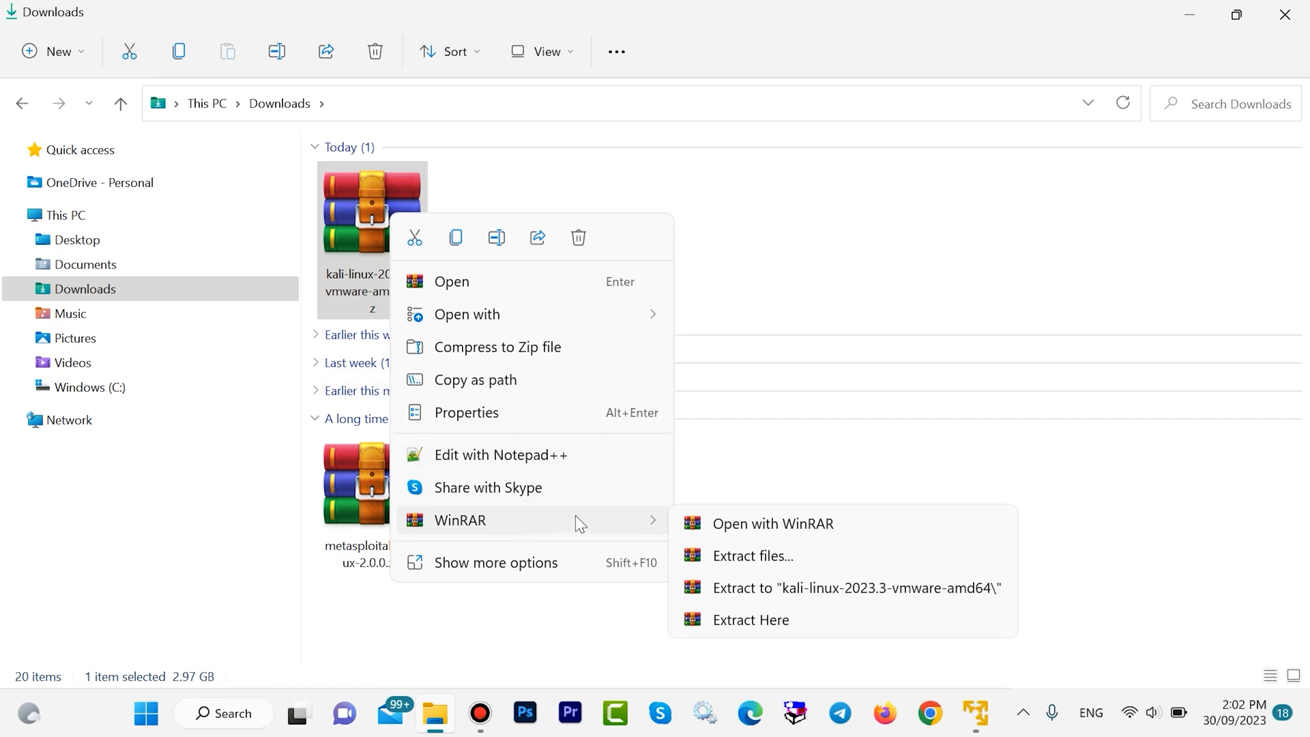
mouse_move(749, 619)
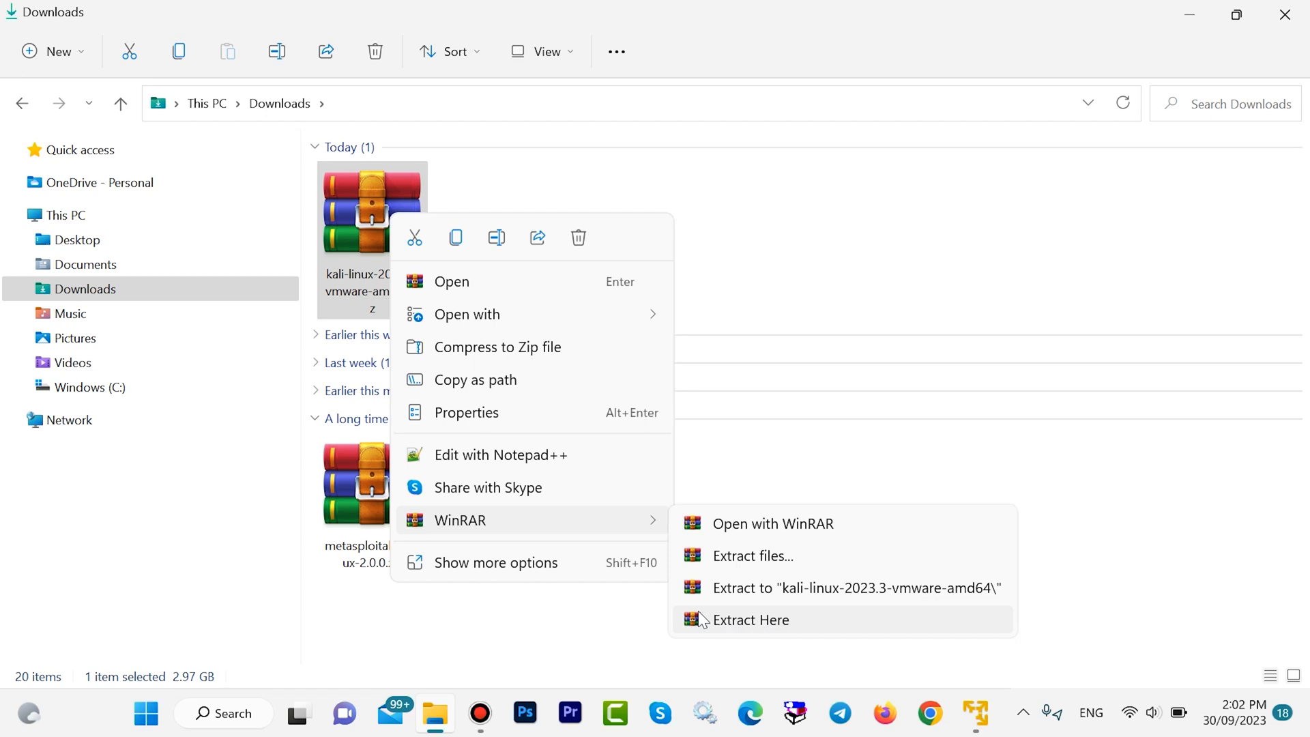
left_click(749, 620)
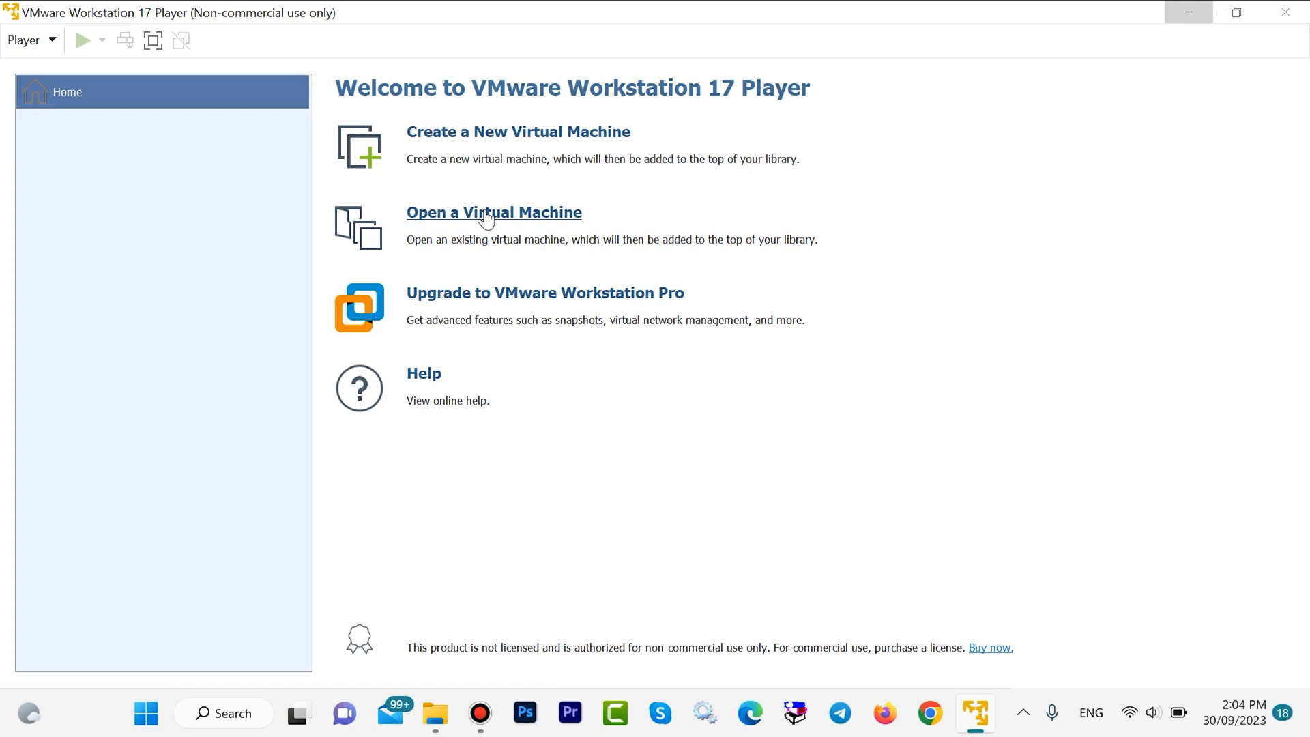
Add the extracted Kali 2023.3 .vmx machine to the Player library and bring up its hardware settings
left_click(493, 212)
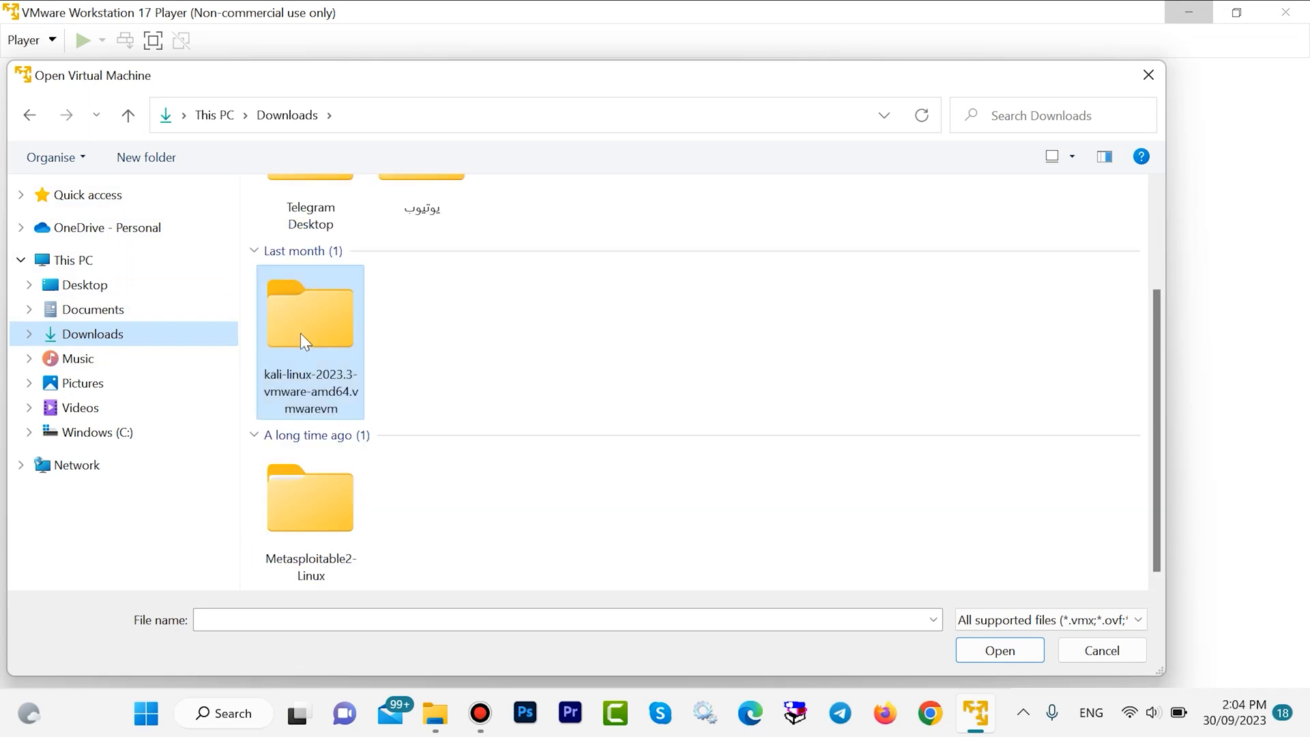
double_click(310, 314)
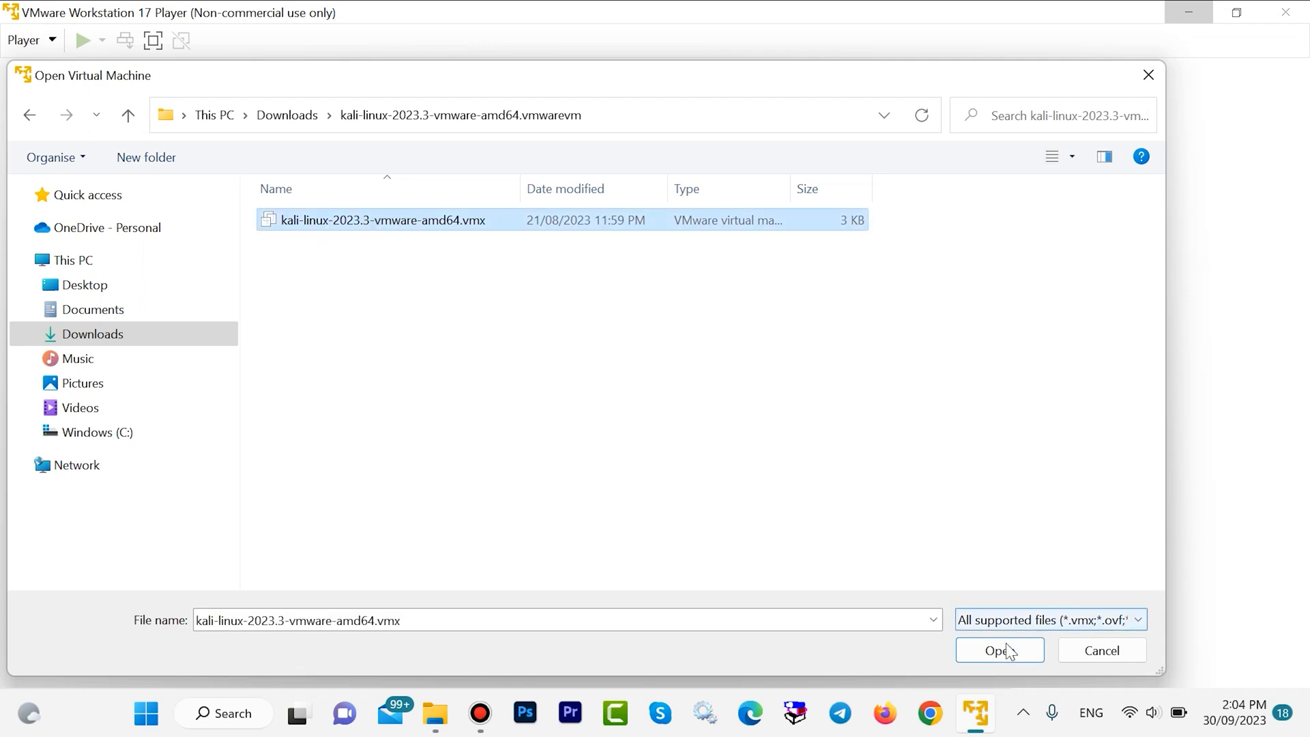
left_click(999, 651)
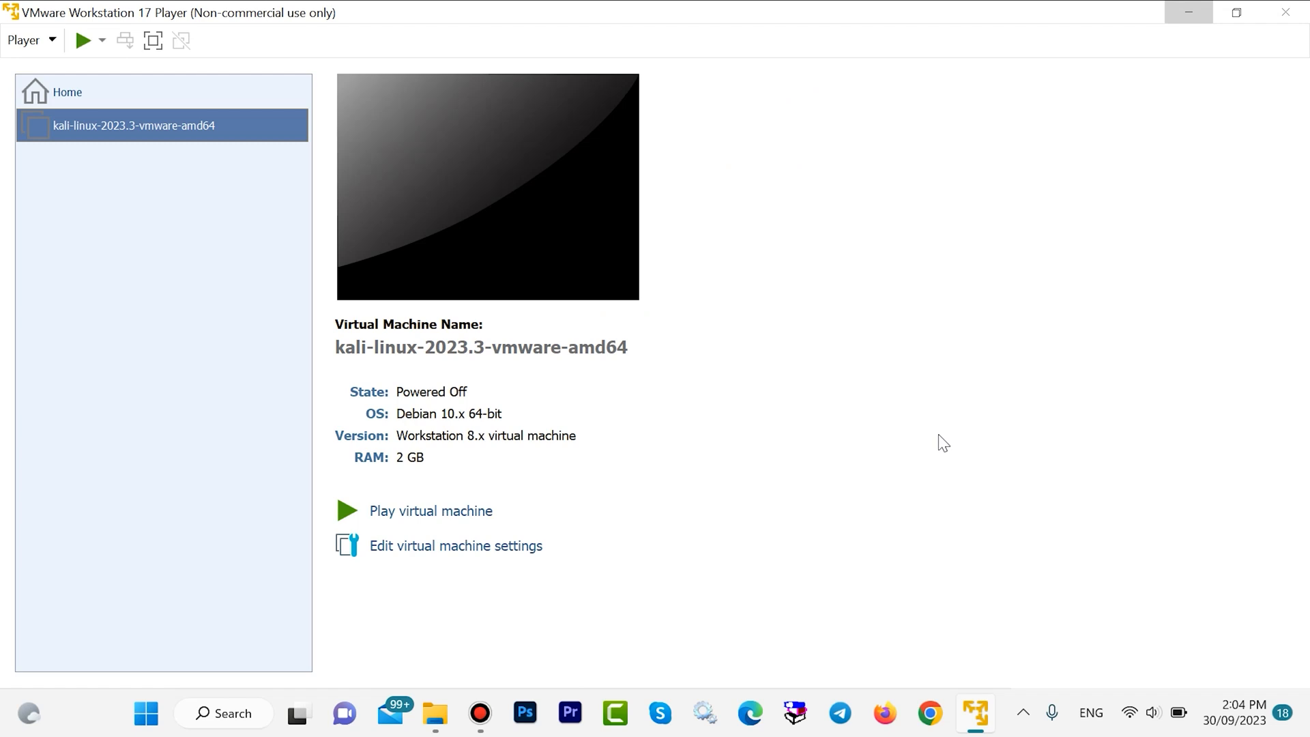
mouse_move(660, 611)
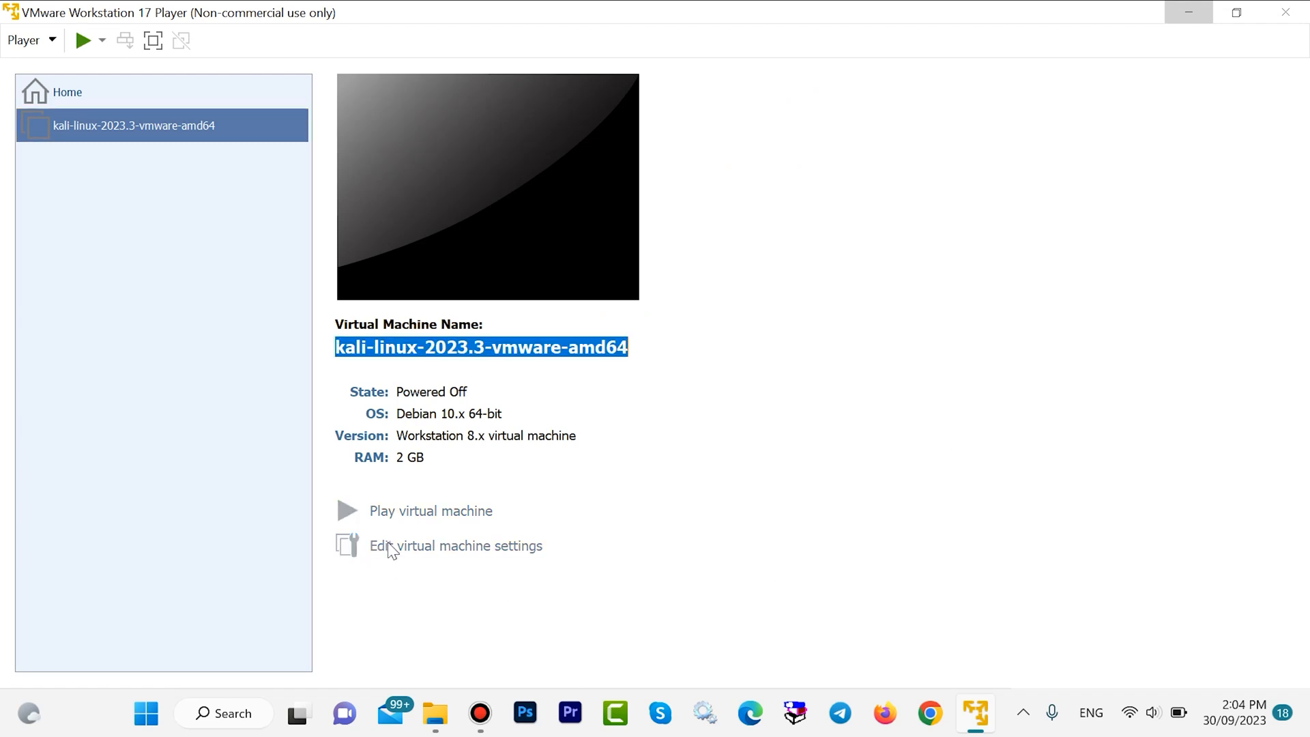
left_click(455, 545)
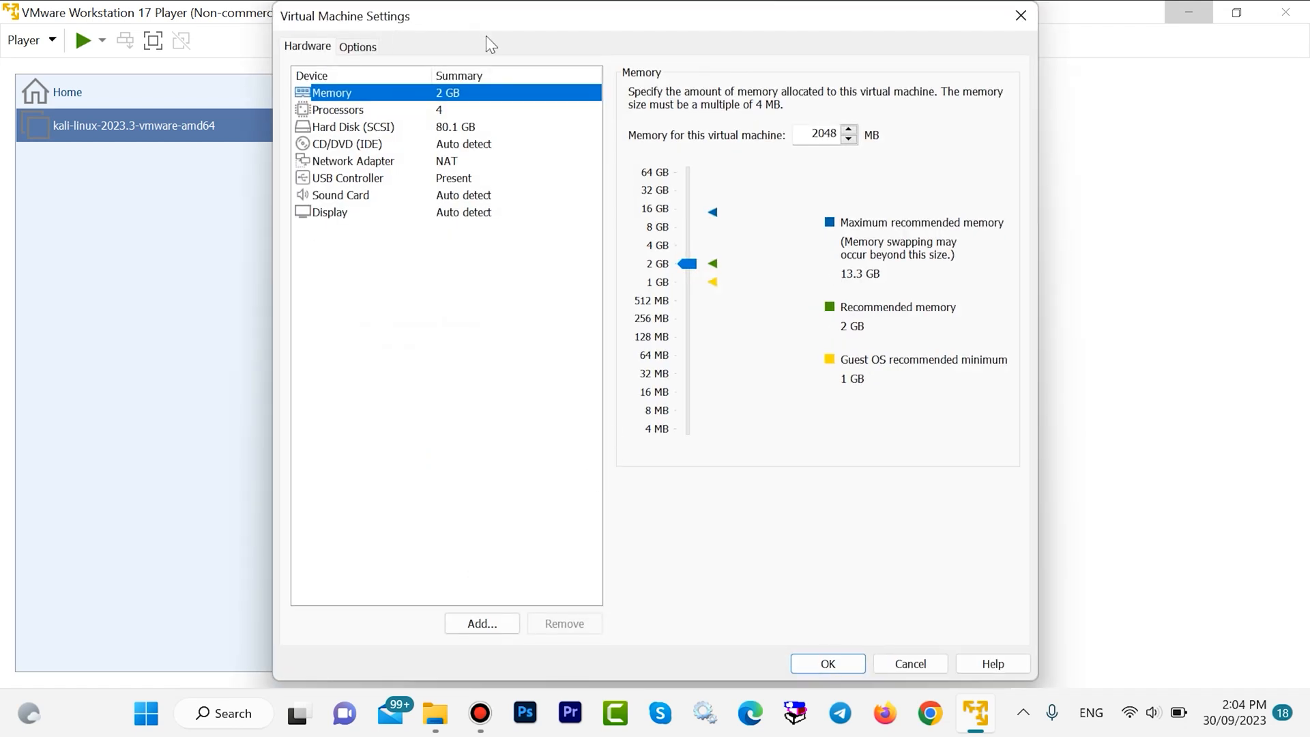
Raise the Kali machine's memory from 2 GB to 4 GB, keeping 4 processor cores, and apply it
left_click_drag(686, 264, 686, 255)
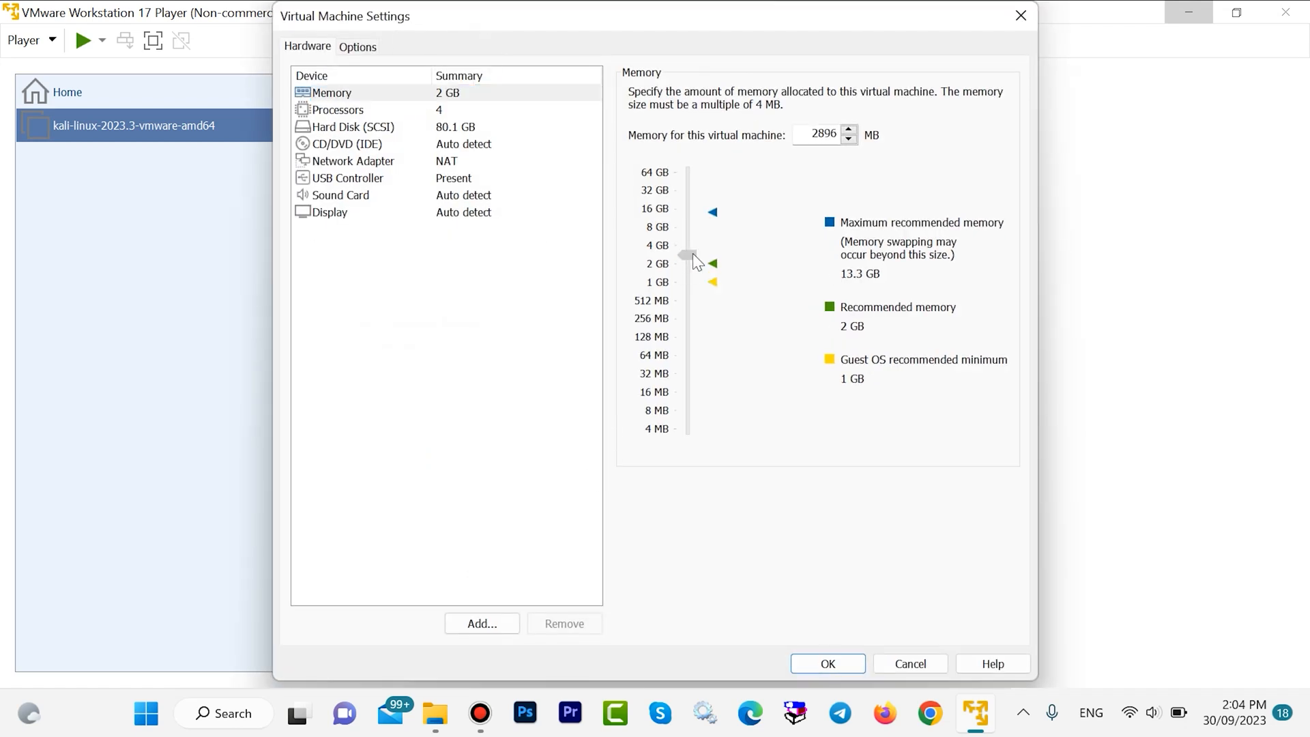
left_click_drag(688, 255, 687, 245)
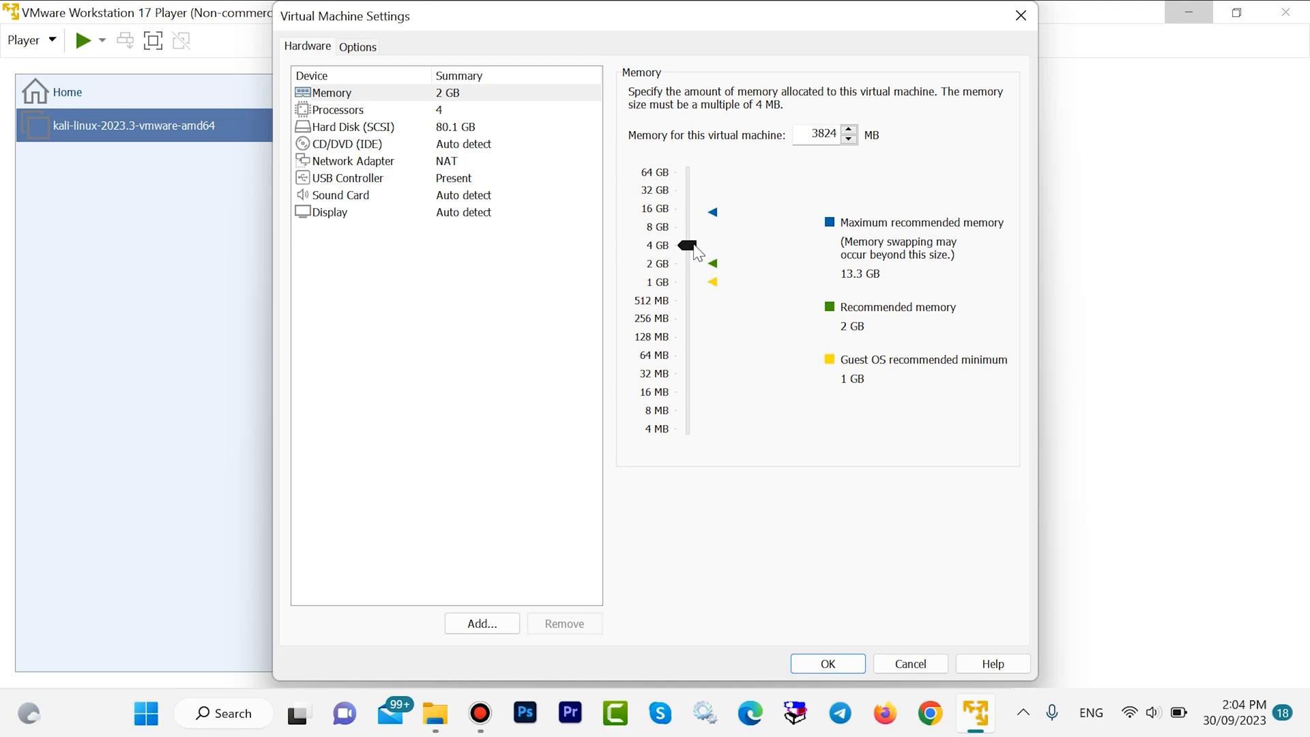
left_click(337, 109)
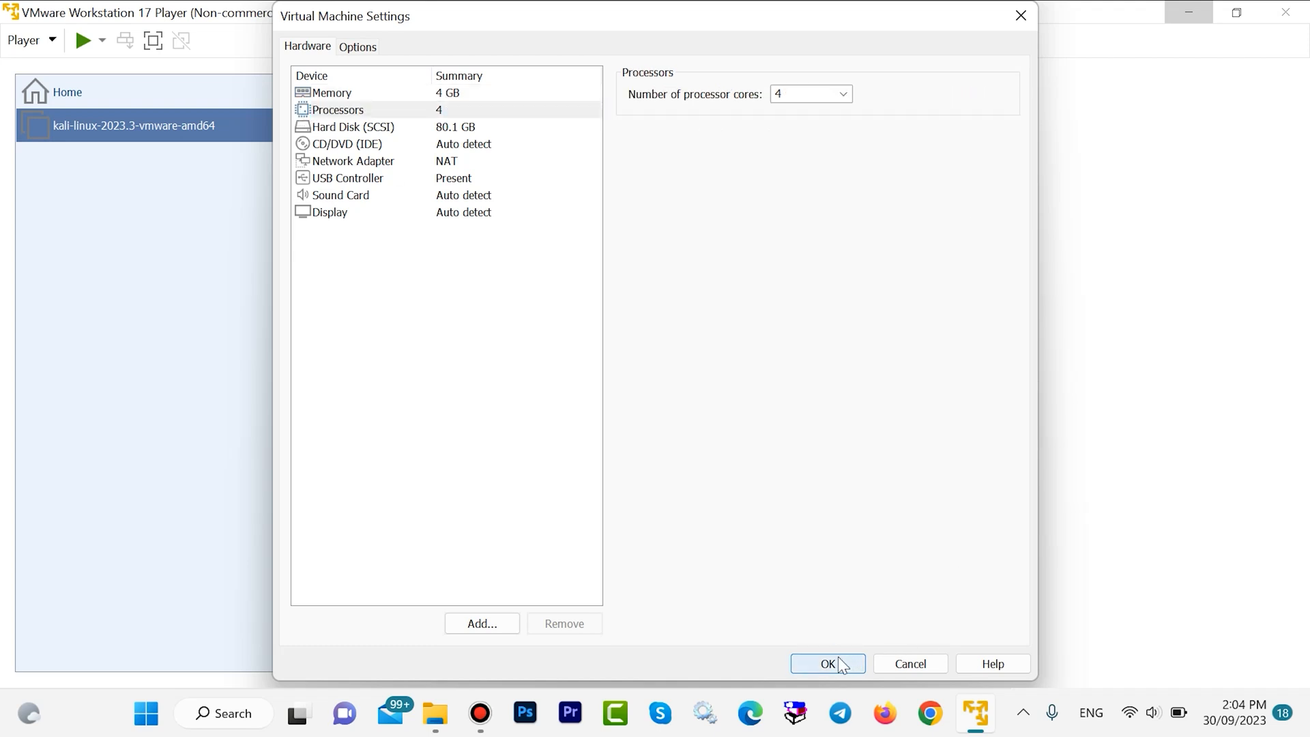
left_click(827, 664)
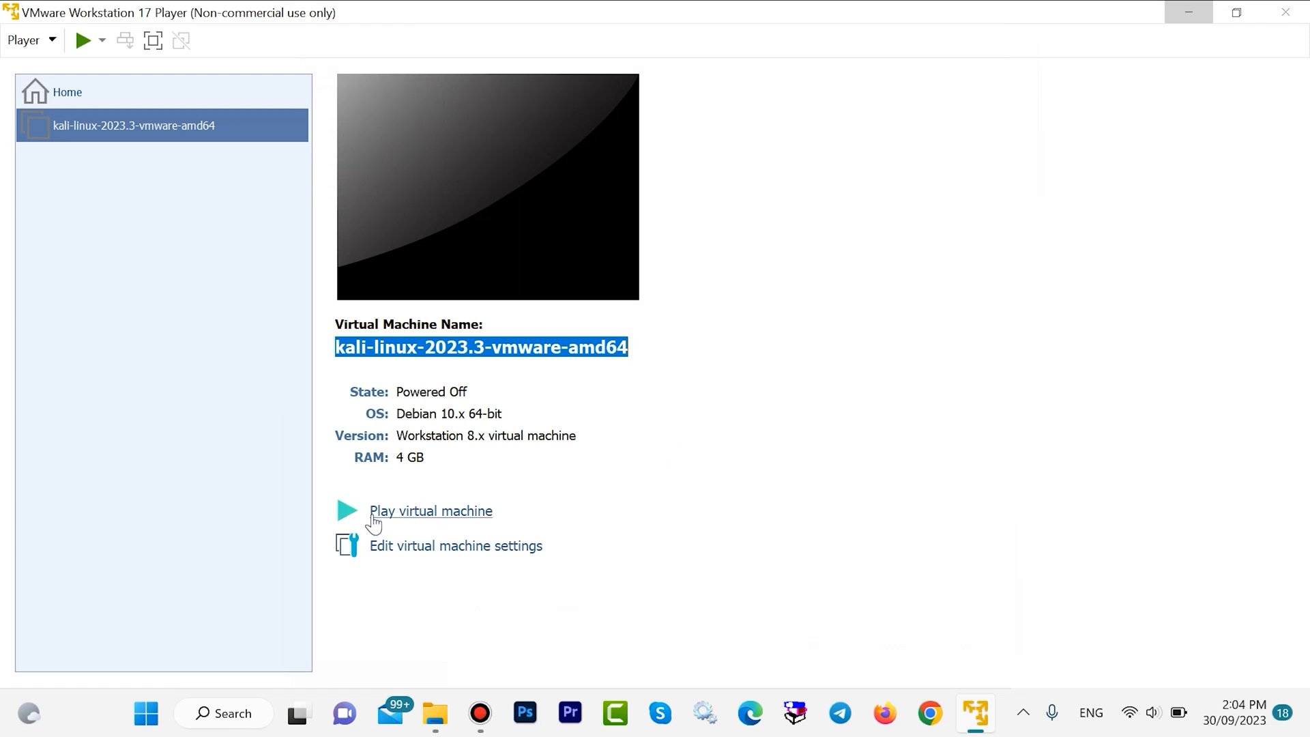
mouse_move(397, 519)
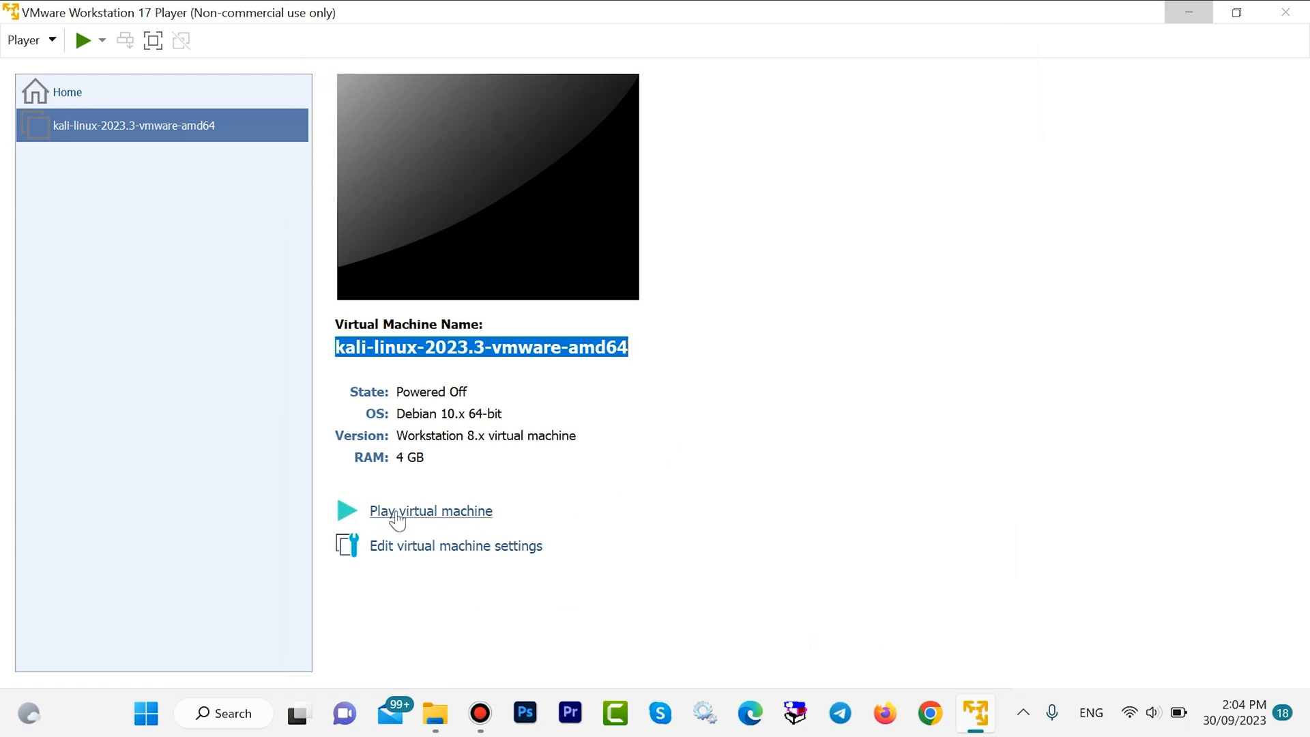
Power on the Kali virtual machine so it boots Kali GNU/Linux
left_click(430, 511)
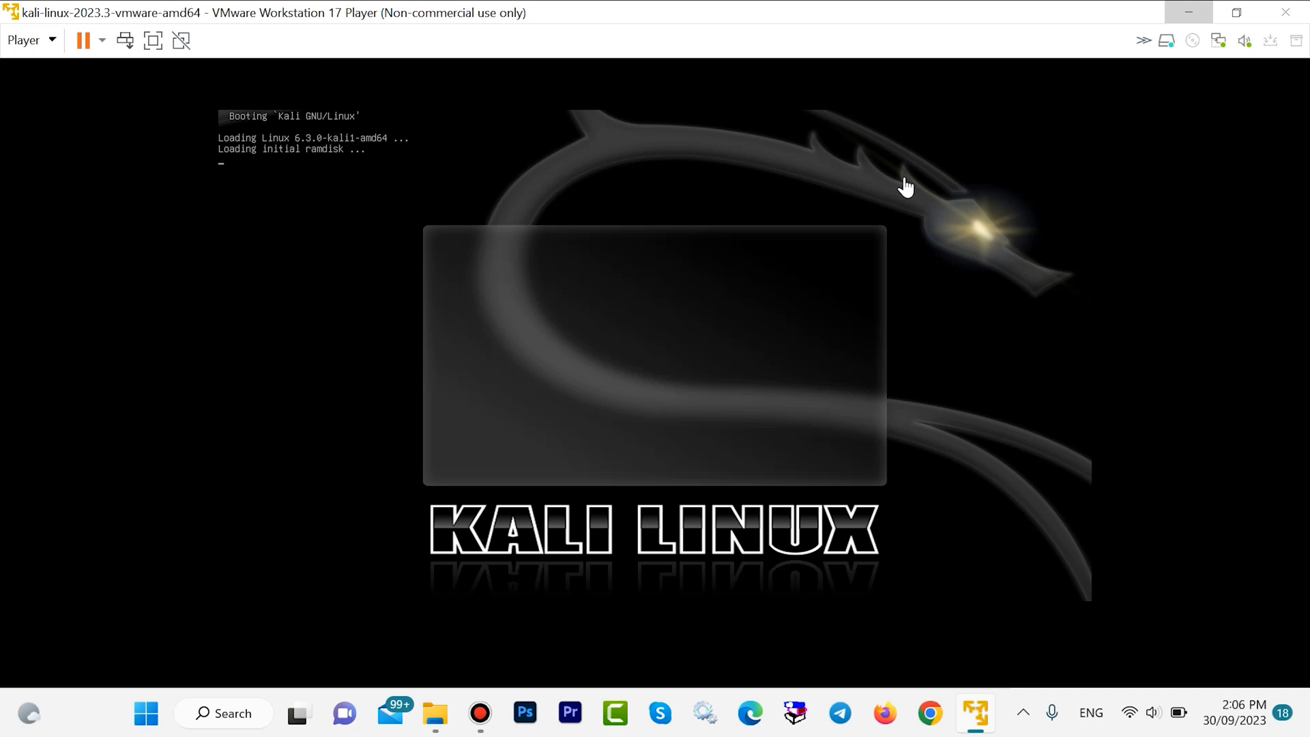
mouse_move(756, 231)
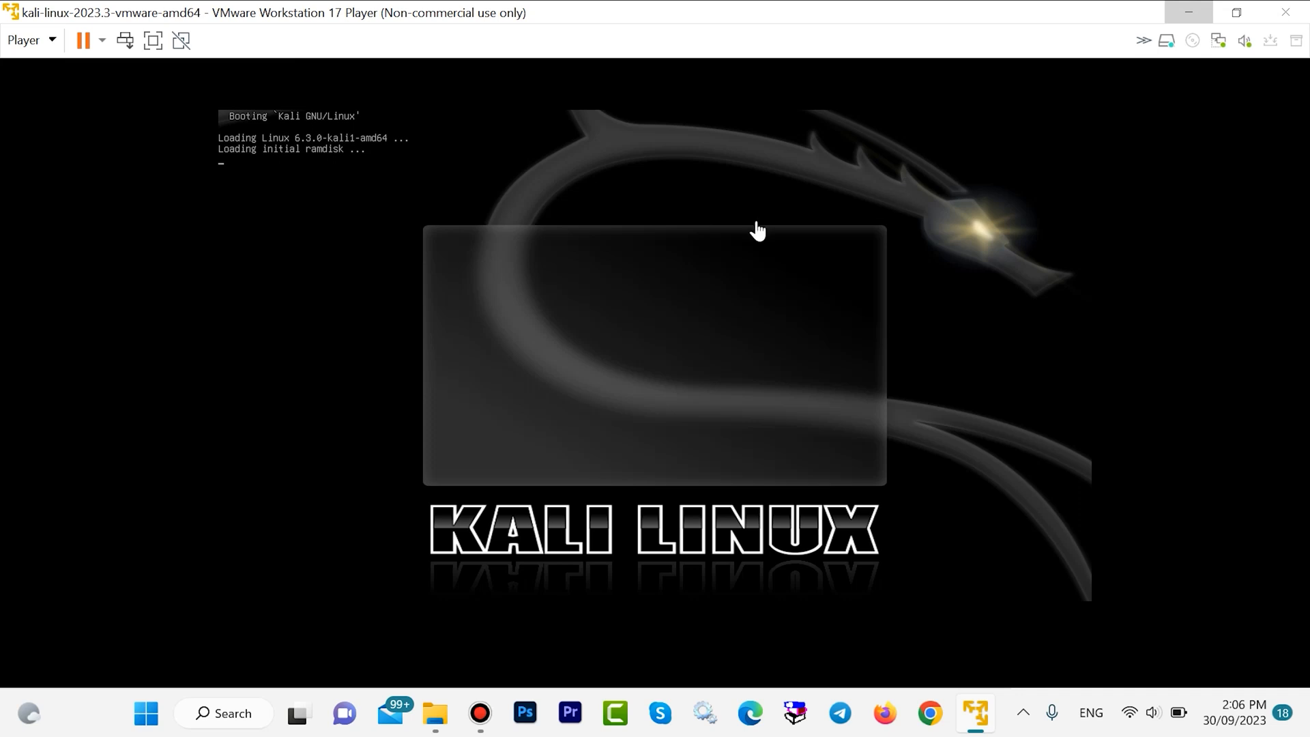
mouse_move(1027, 432)
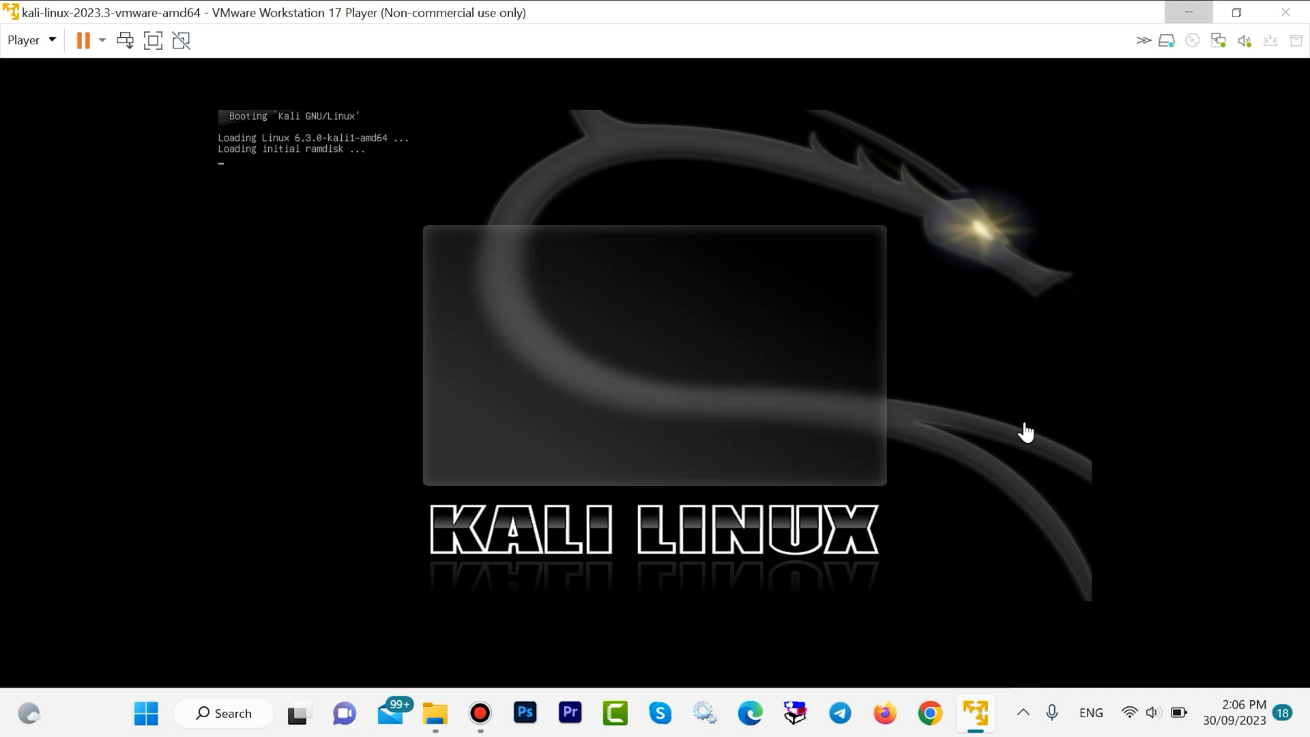
mouse_move(1291, 383)
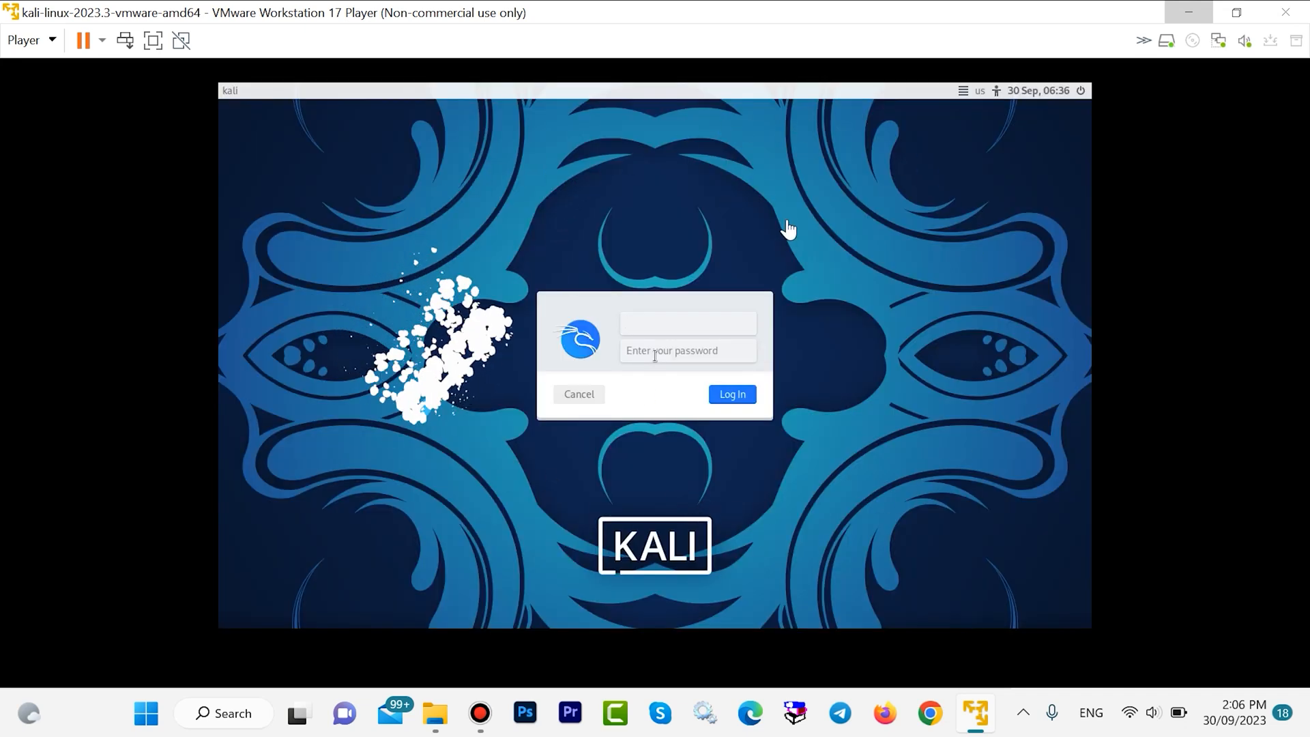
Log in to Kali as user 'kali' with its password to reach the desktop
left_click(686, 325)
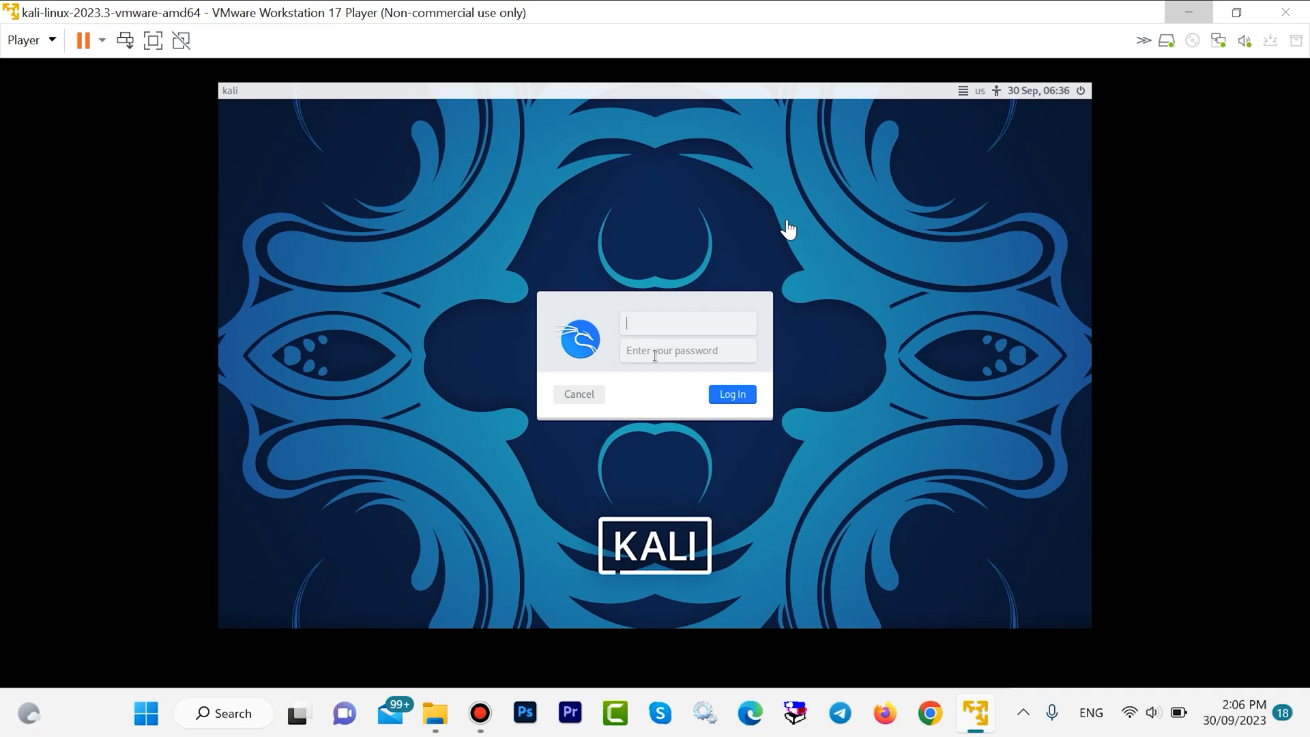
mouse_move(676, 322)
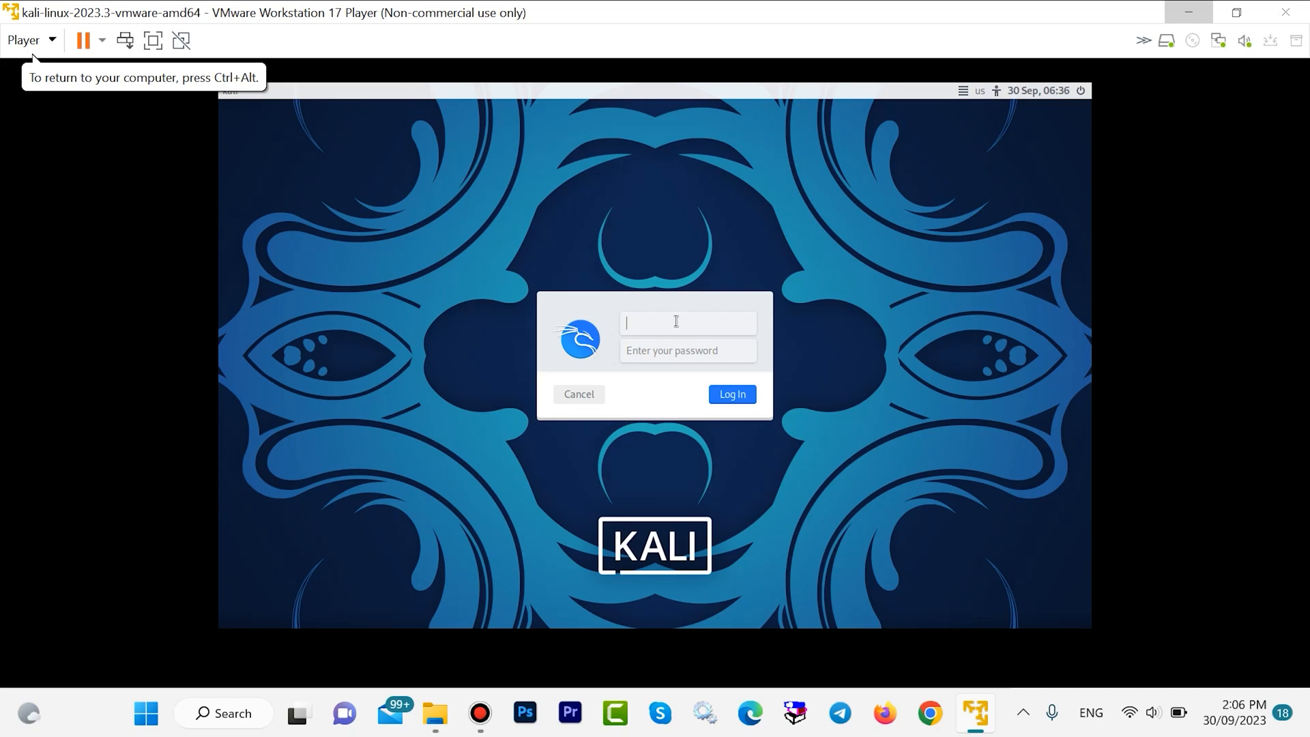
type("kali")
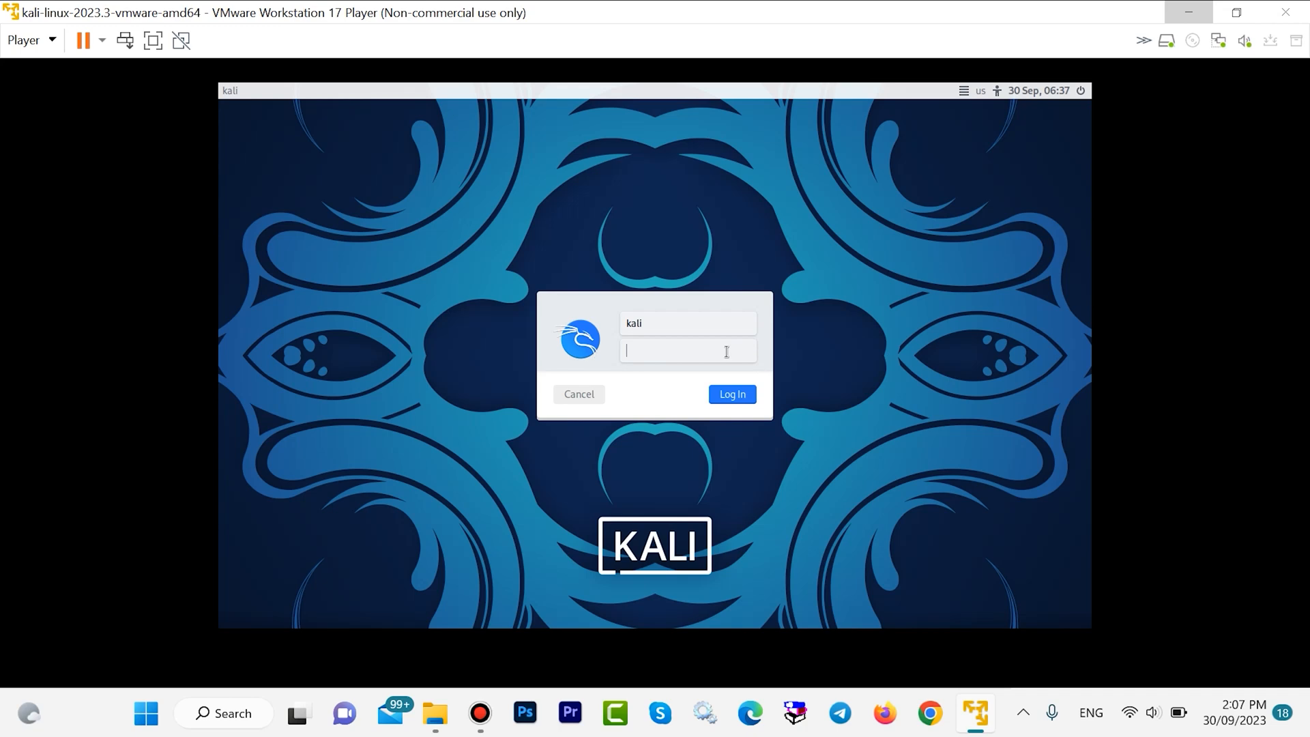
type("••••")
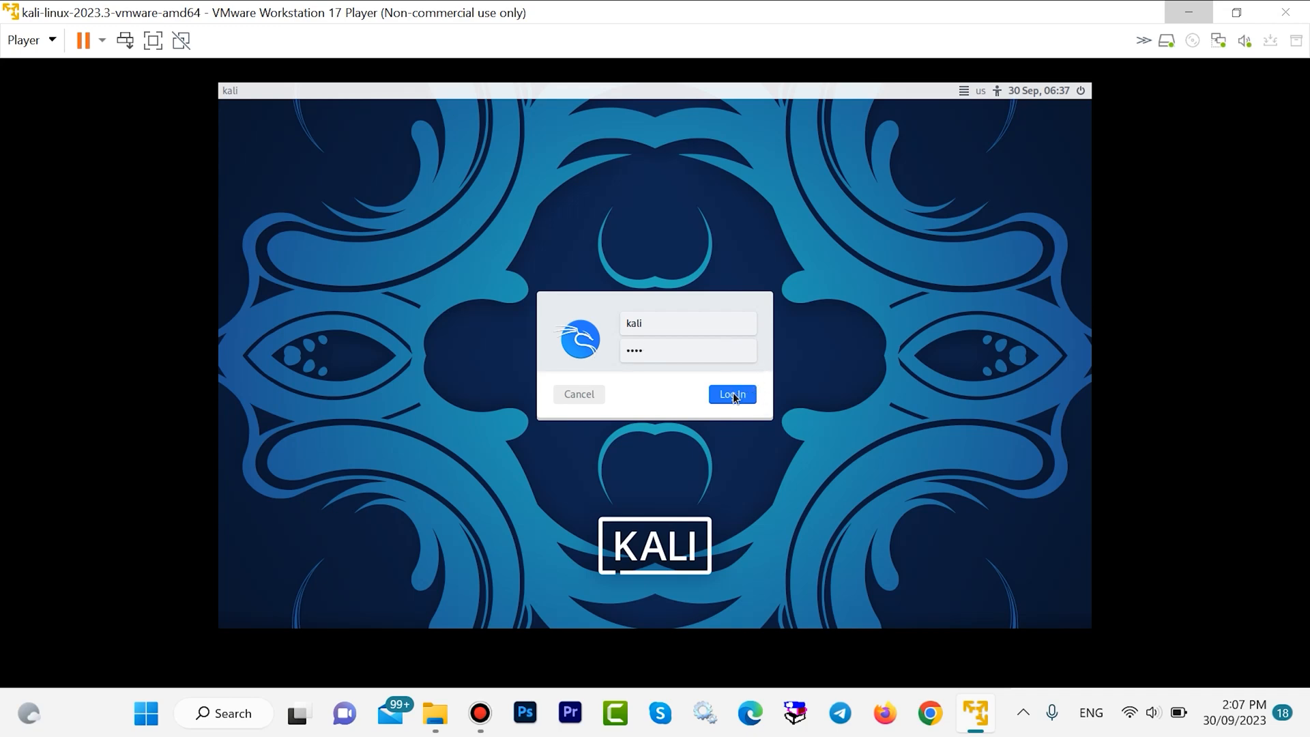
left_click(732, 393)
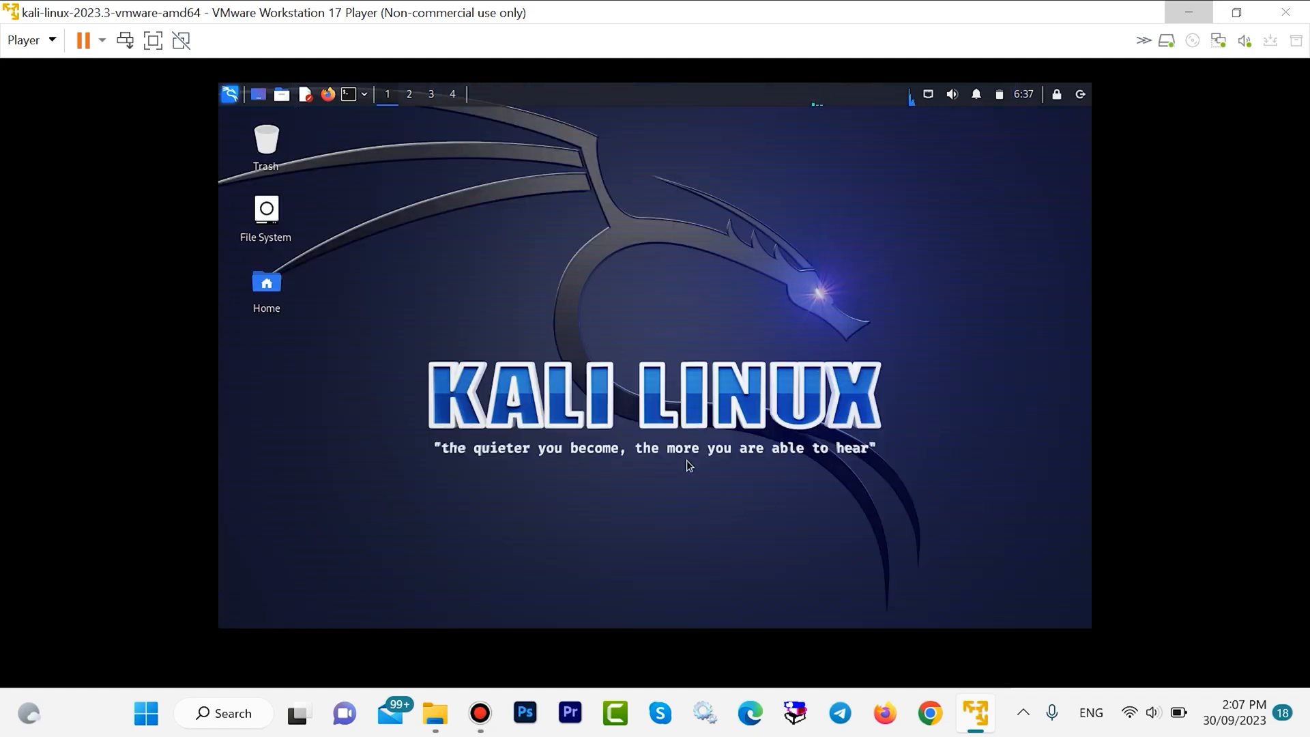
mouse_move(745, 178)
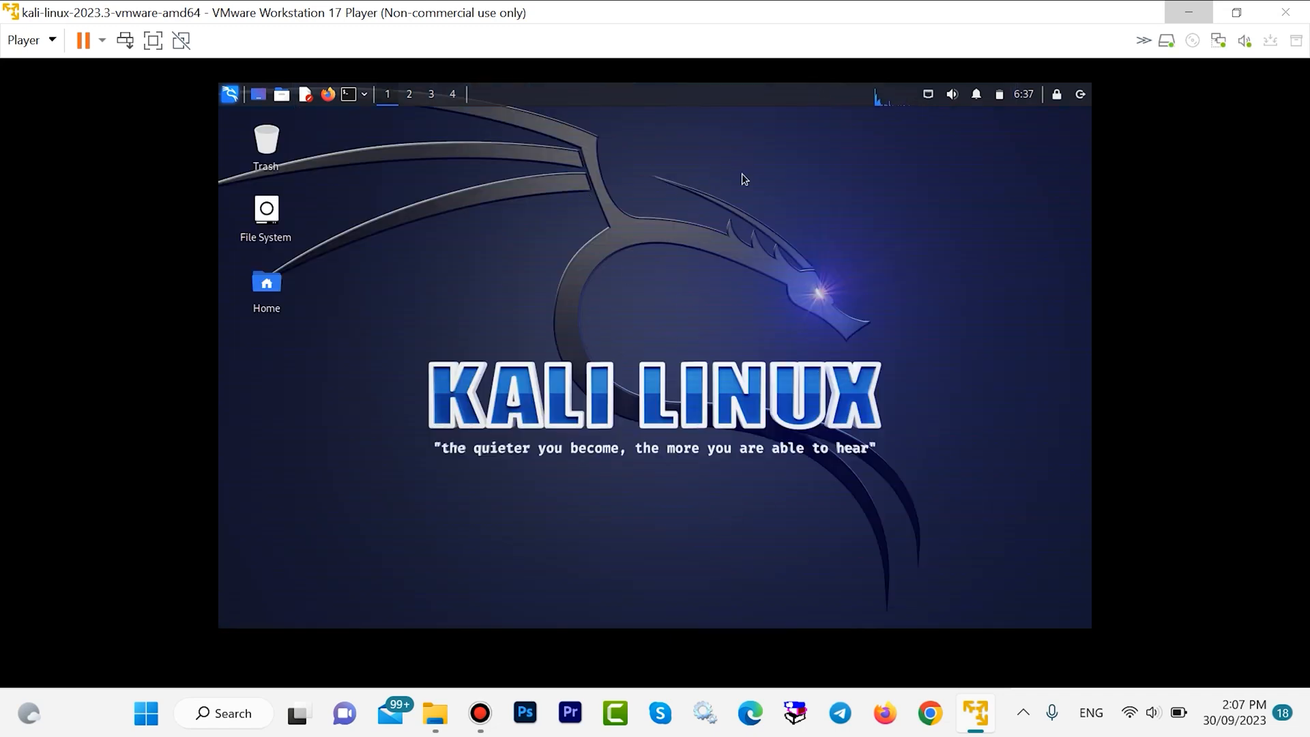